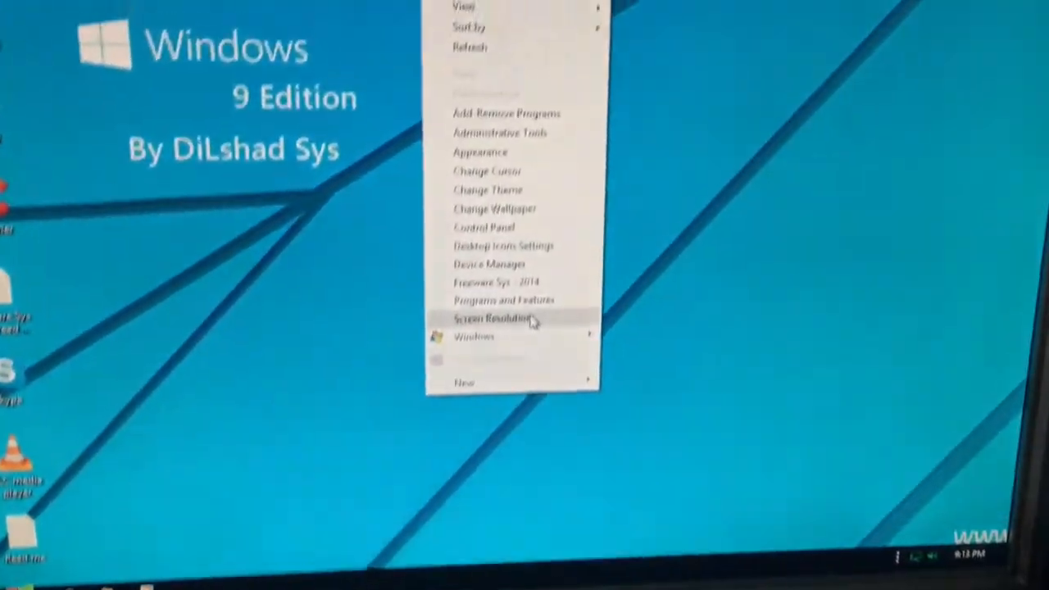
Dismiss the desktop context menu so the Computer icon's menu can be shown
{"action": "left_click", "coordinate": [486, 318]}
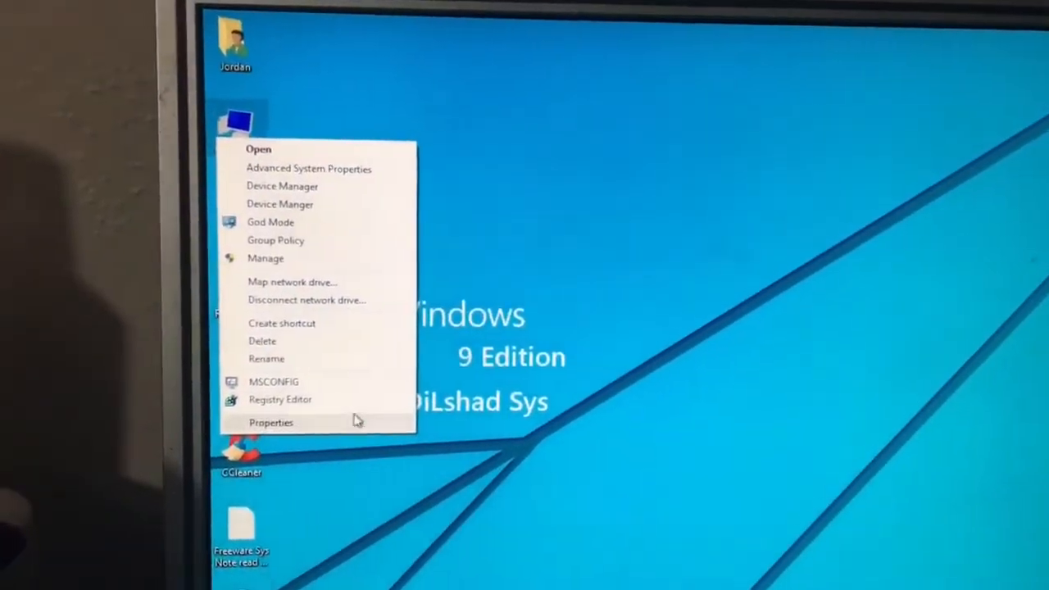
Open the Computer's System Properties window and scroll through the specs
{"action": "left_click", "coordinate": [271, 422]}
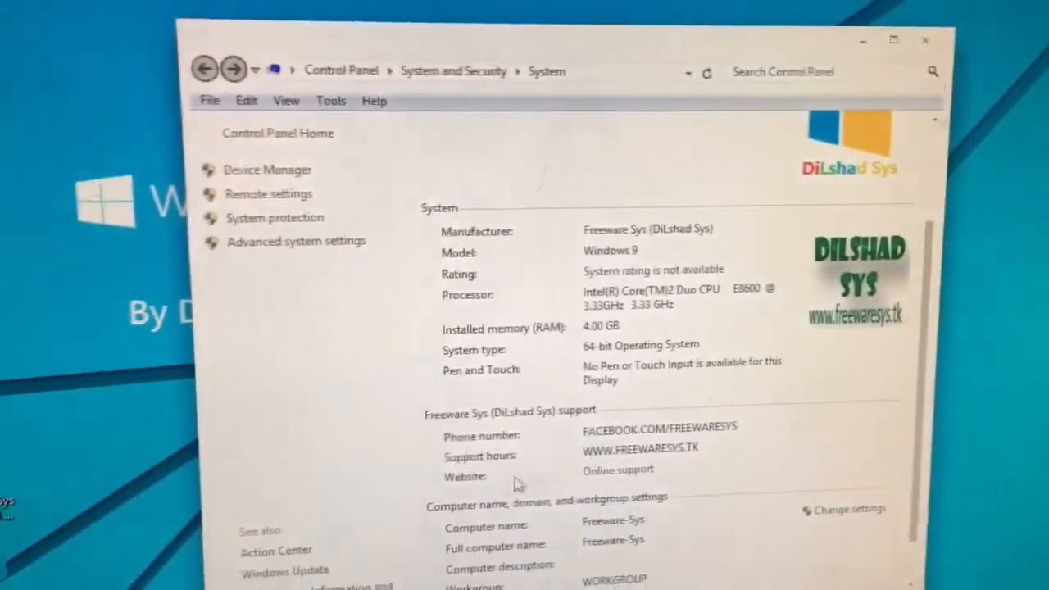
{"action": "scroll", "scroll_direction": "down", "scroll_amount": 3}
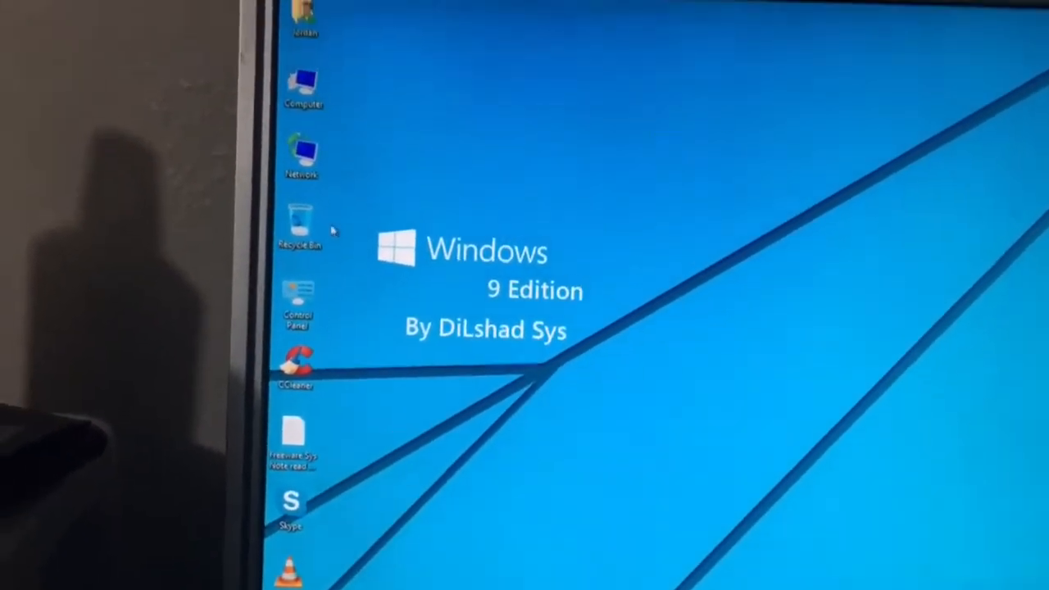
Check the empty Recycle Bin, then view Control Panel's Programs category and close it
{"action": "double_click", "coordinate": [301, 221]}
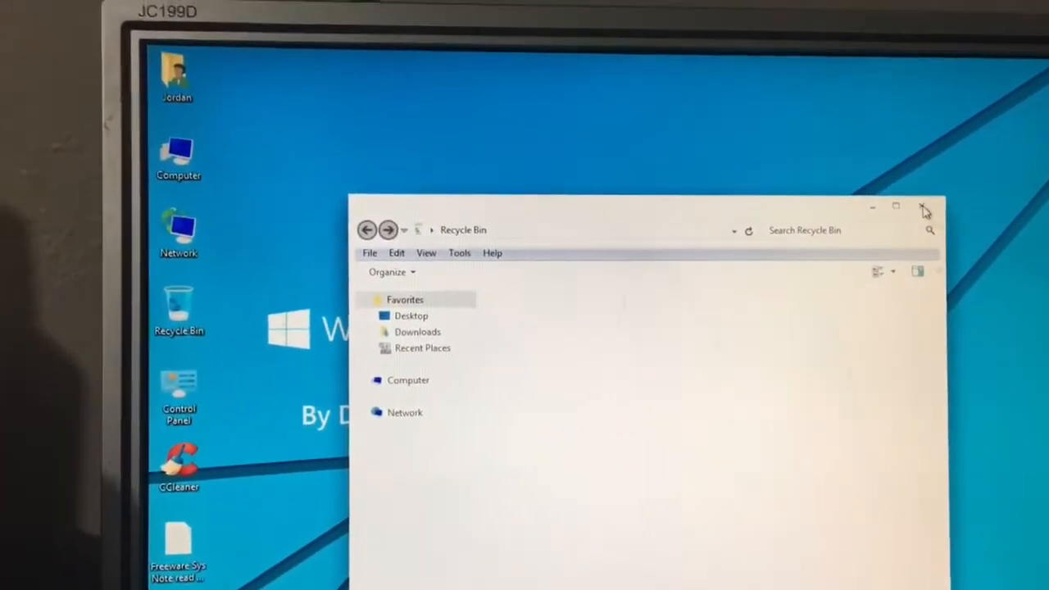
{"action": "left_click", "coordinate": [925, 209]}
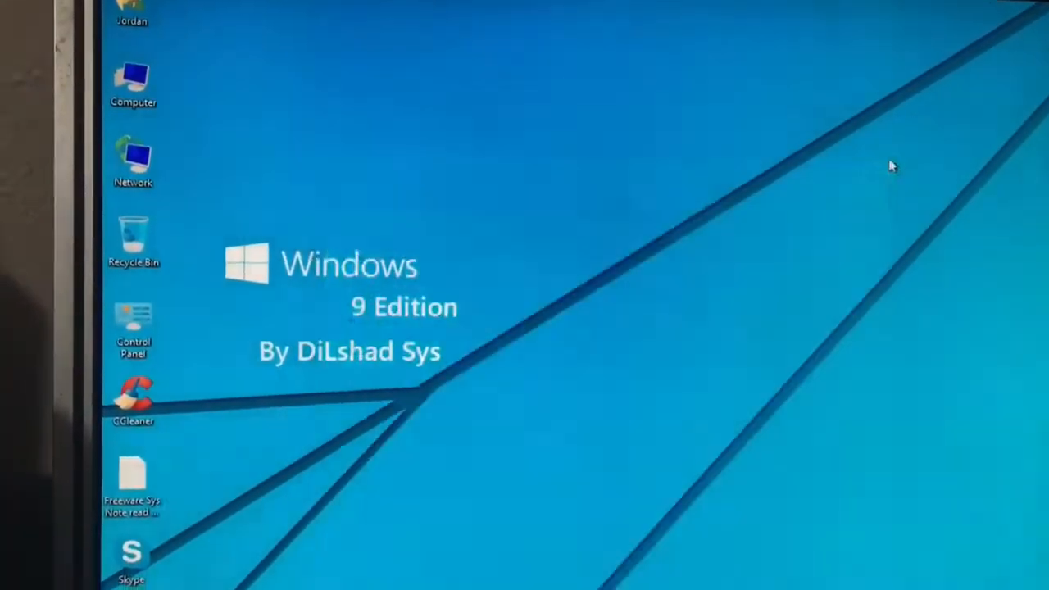
{"action": "double_click", "coordinate": [133, 328]}
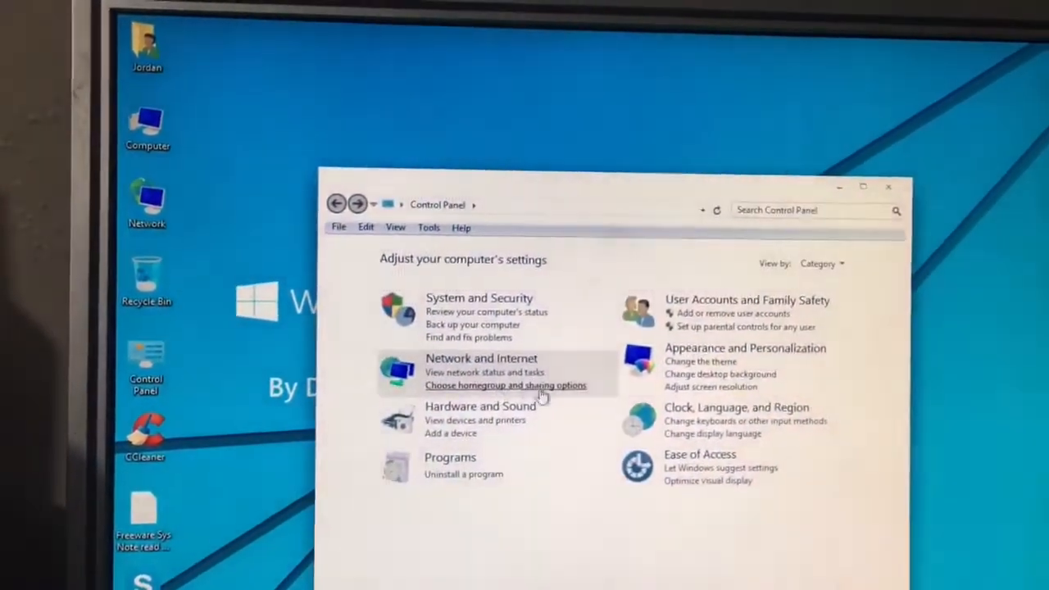
{"action": "left_click", "coordinate": [450, 458]}
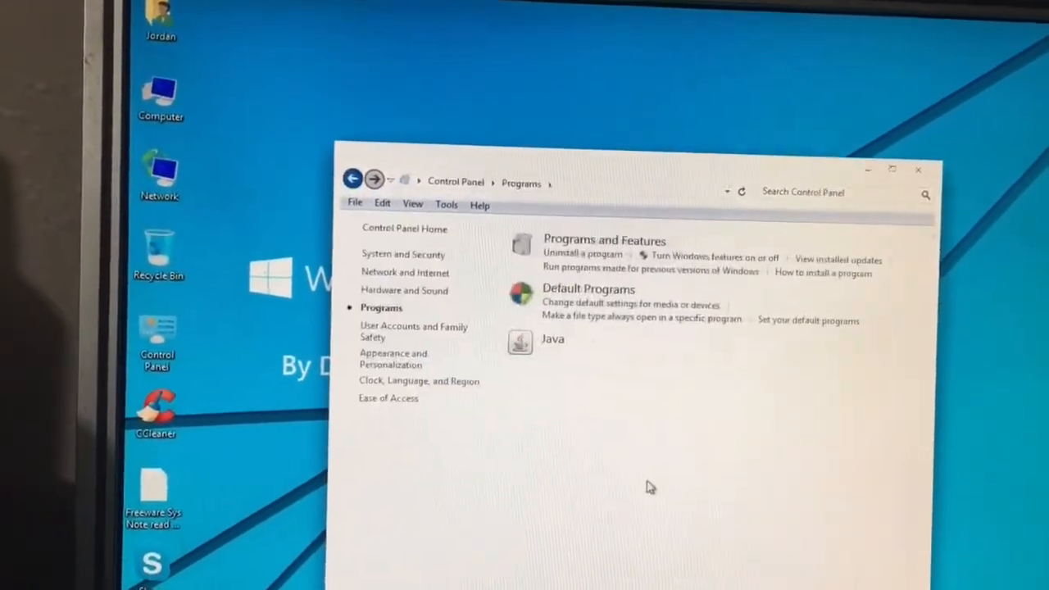
{"action": "left_click", "coordinate": [583, 253]}
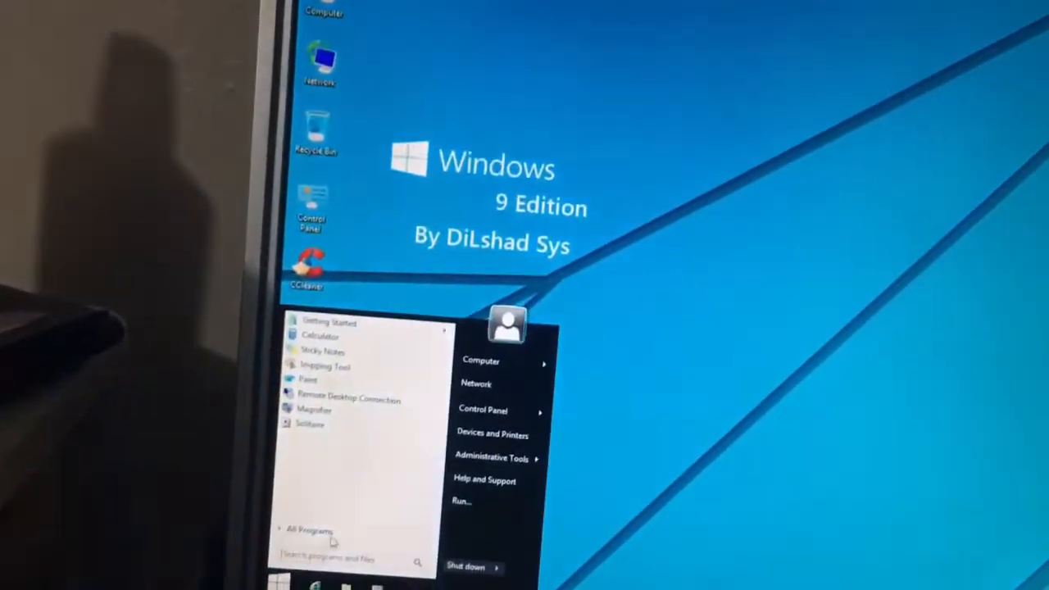
Browse all programs from the Start menu, then open Personalization
{"action": "left_click", "coordinate": [310, 529]}
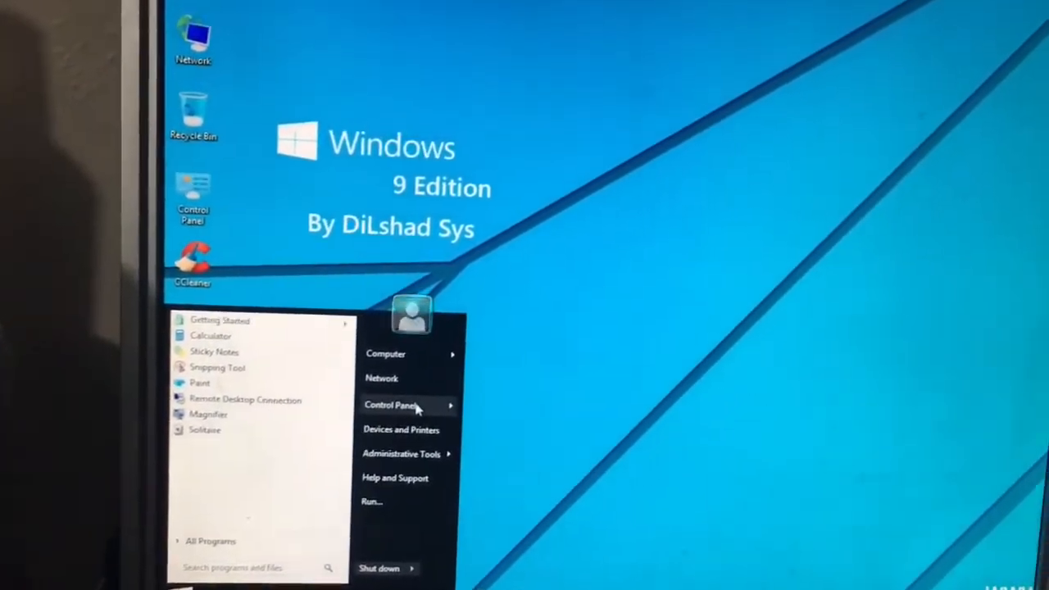
{"action": "left_click", "coordinate": [389, 405]}
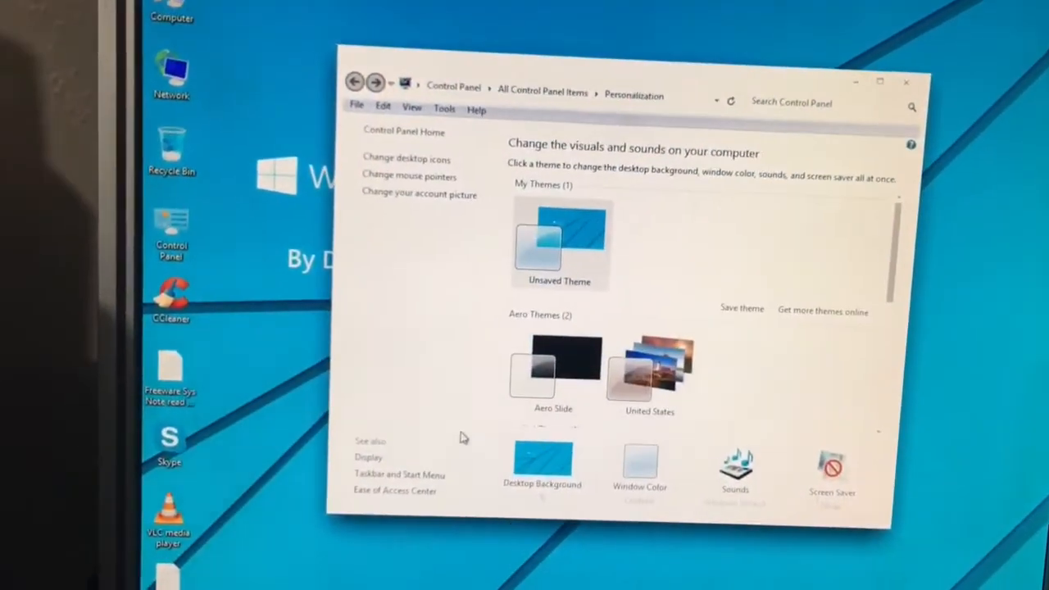
Scroll the theme list and apply the United States Aero theme
{"action": "scroll", "scroll_direction": "down", "scroll_amount": 3}
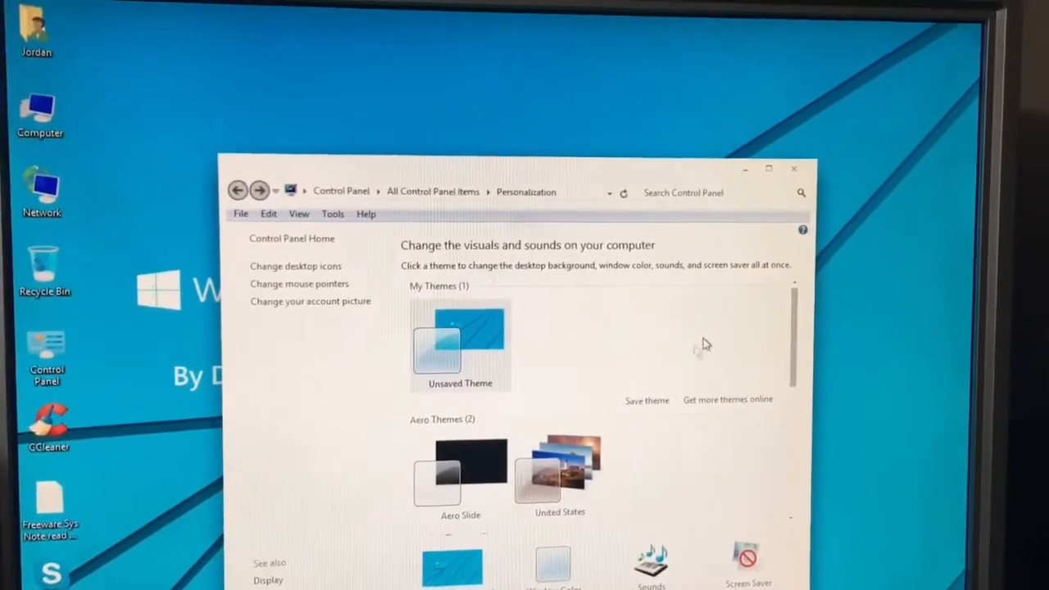
{"action": "scroll", "scroll_direction": "down", "scroll_amount": 3}
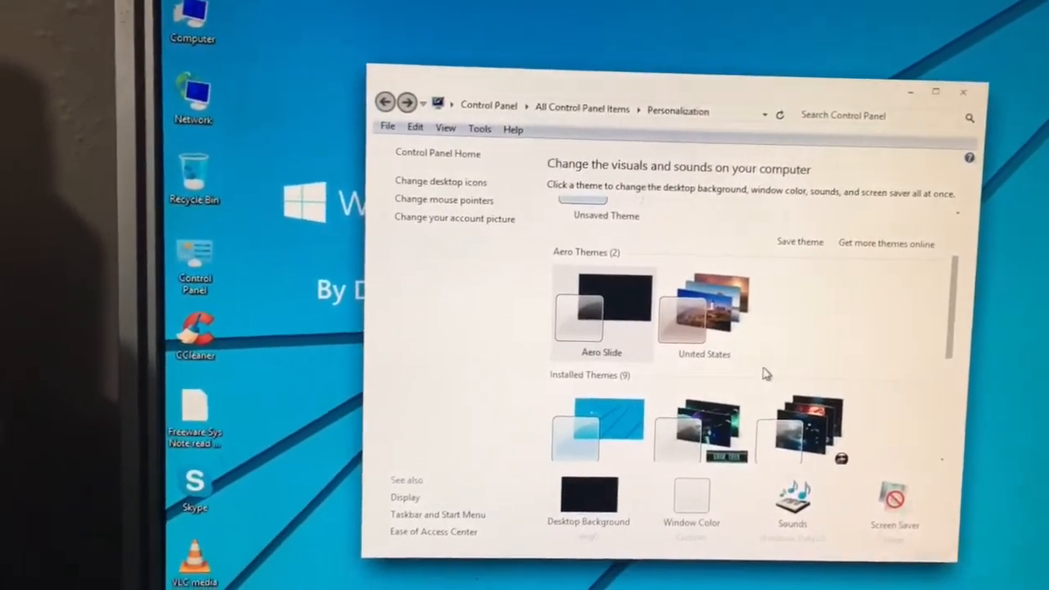
{"action": "left_click", "coordinate": [704, 315]}
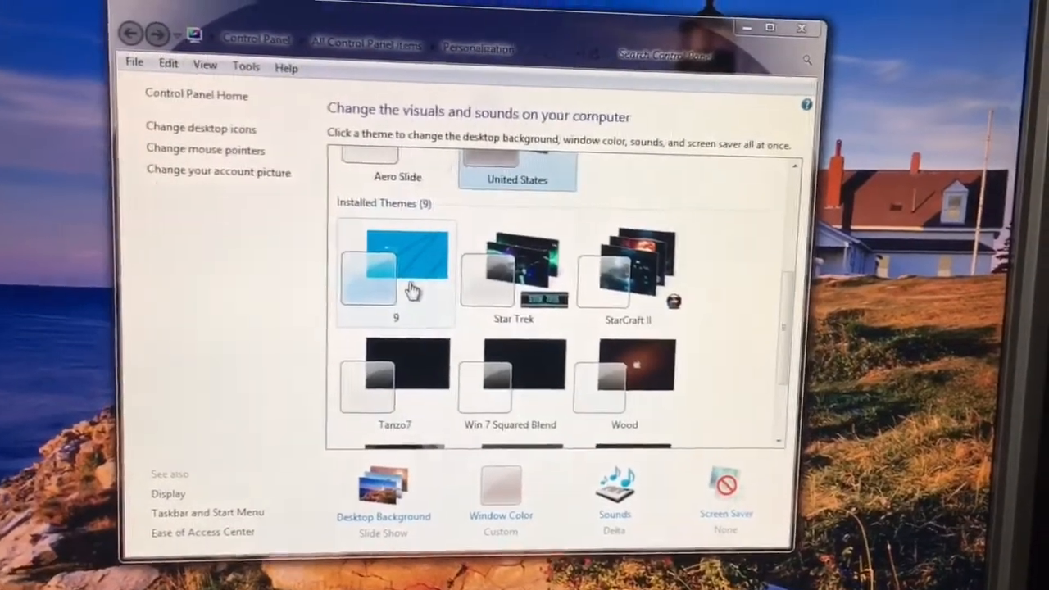
Switch back to the blue '9' theme, then try the Star Trek theme
{"action": "left_click", "coordinate": [396, 275]}
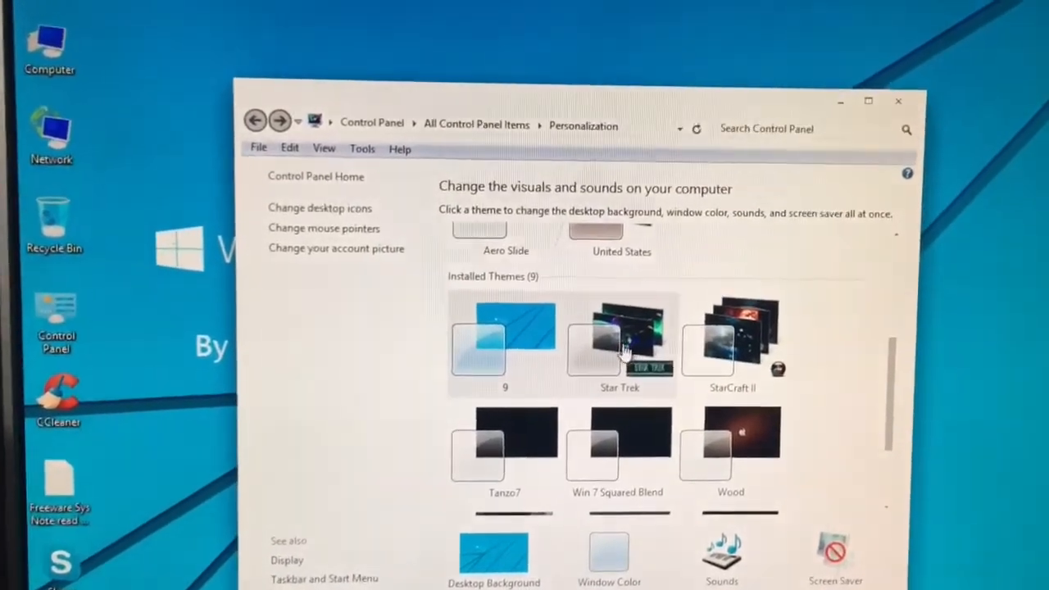
{"action": "left_click", "coordinate": [621, 336]}
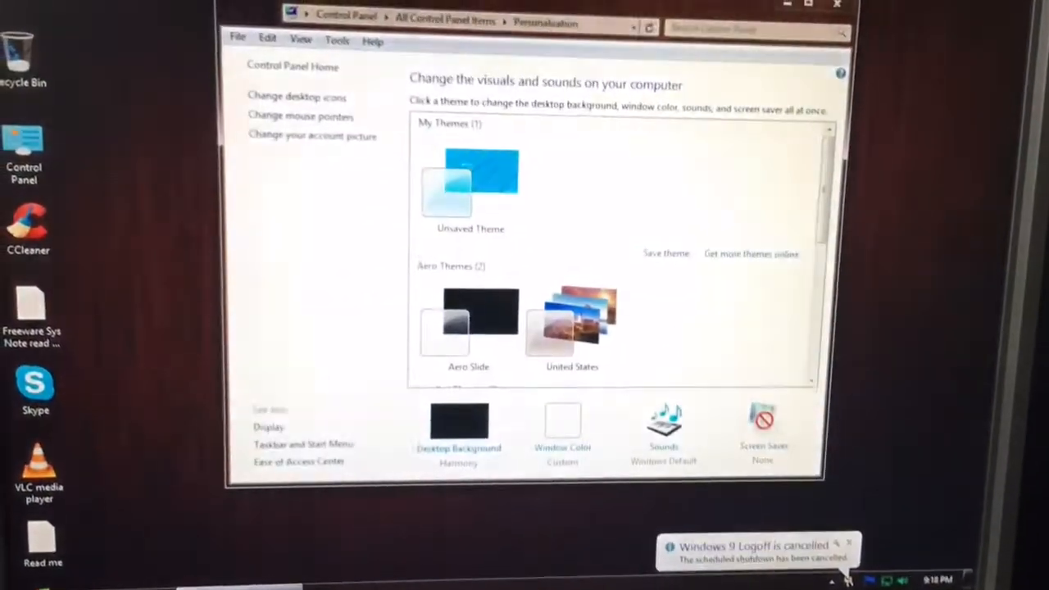
Scroll the theme lists and apply the Tanzo7 theme
{"action": "scroll", "scroll_direction": "down", "scroll_amount": 3}
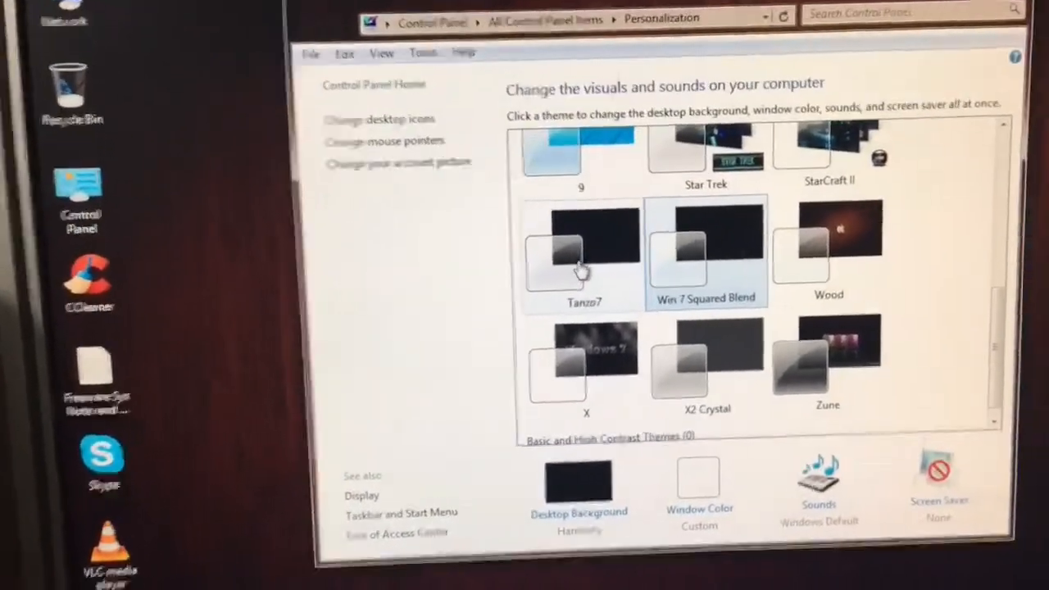
{"action": "left_click", "coordinate": [584, 254]}
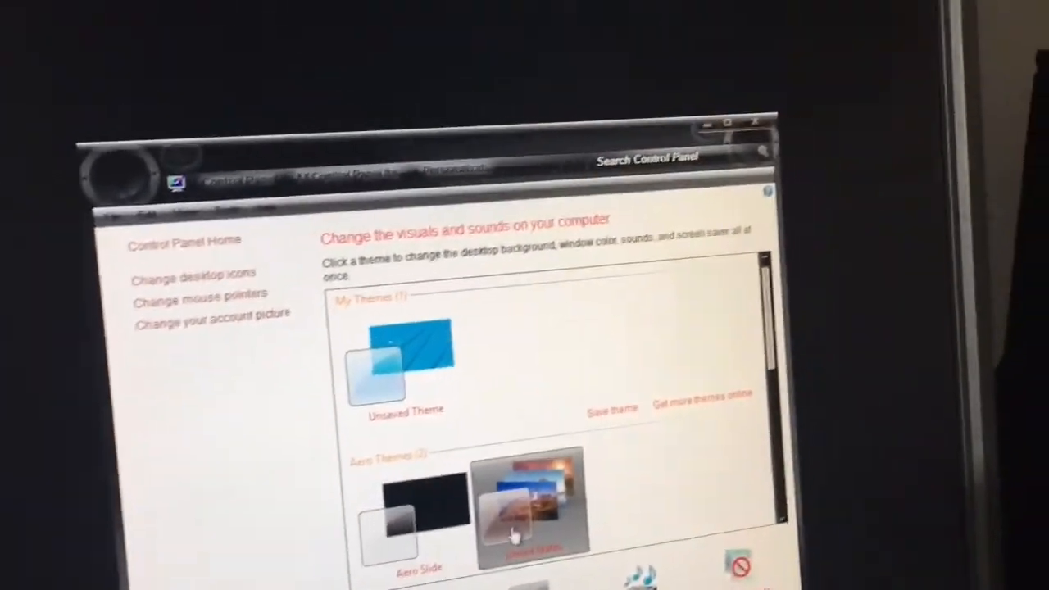
{"action": "scroll", "scroll_direction": "down", "scroll_amount": 3}
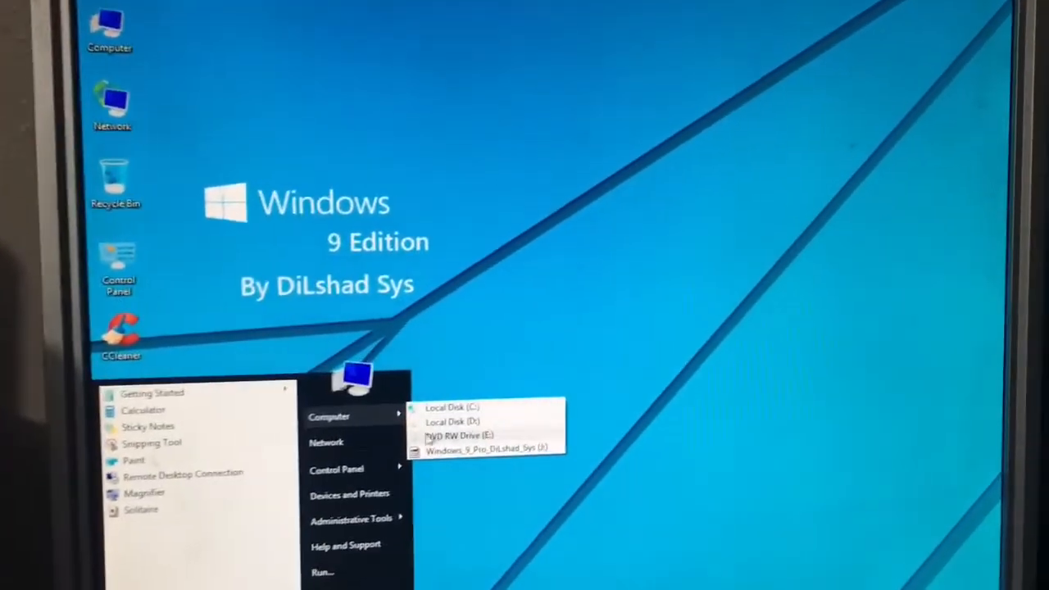
Open Local Disk (C:), enter the Windows folder and scroll toward notepad
{"action": "left_click", "coordinate": [450, 408]}
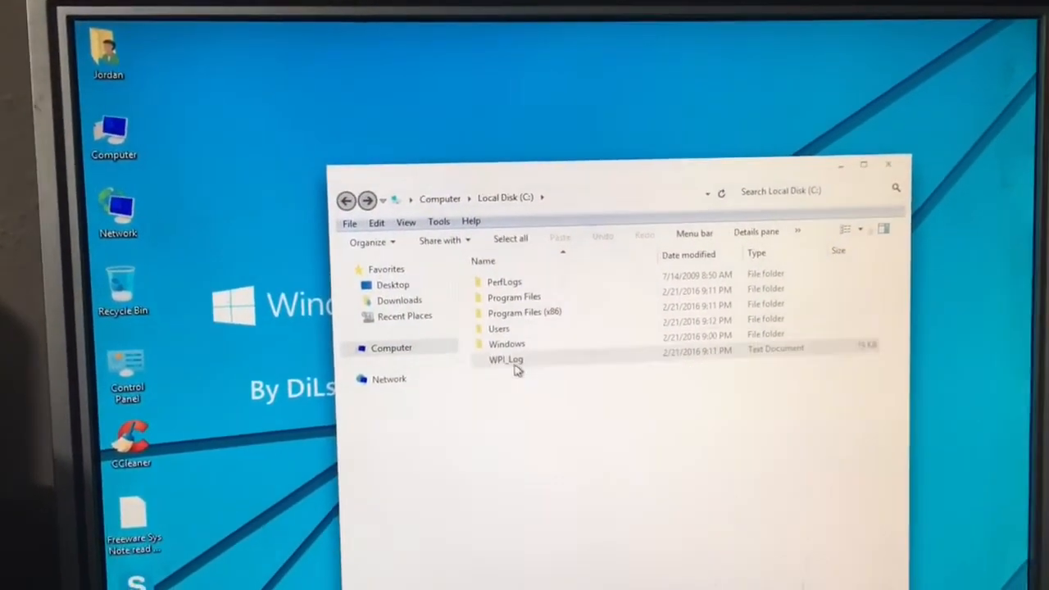
{"action": "double_click", "coordinate": [507, 343]}
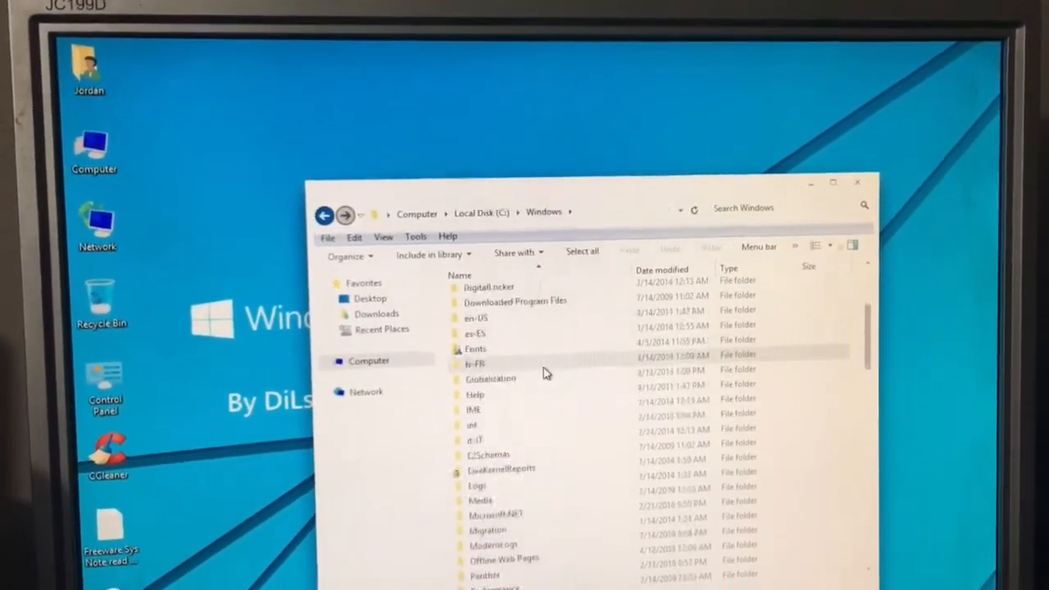
{"action": "scroll", "scroll_direction": "down", "scroll_amount": 3}
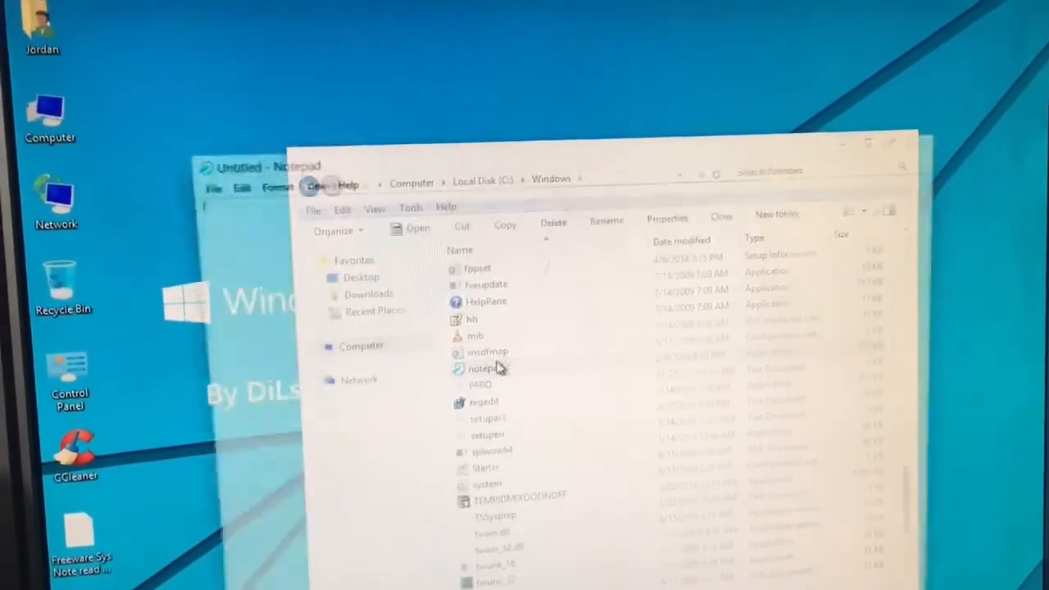
View Notepad's Help > About dialog showing DiLshad's Windows 9 branding, then dismiss it
{"action": "left_click", "coordinate": [415, 194]}
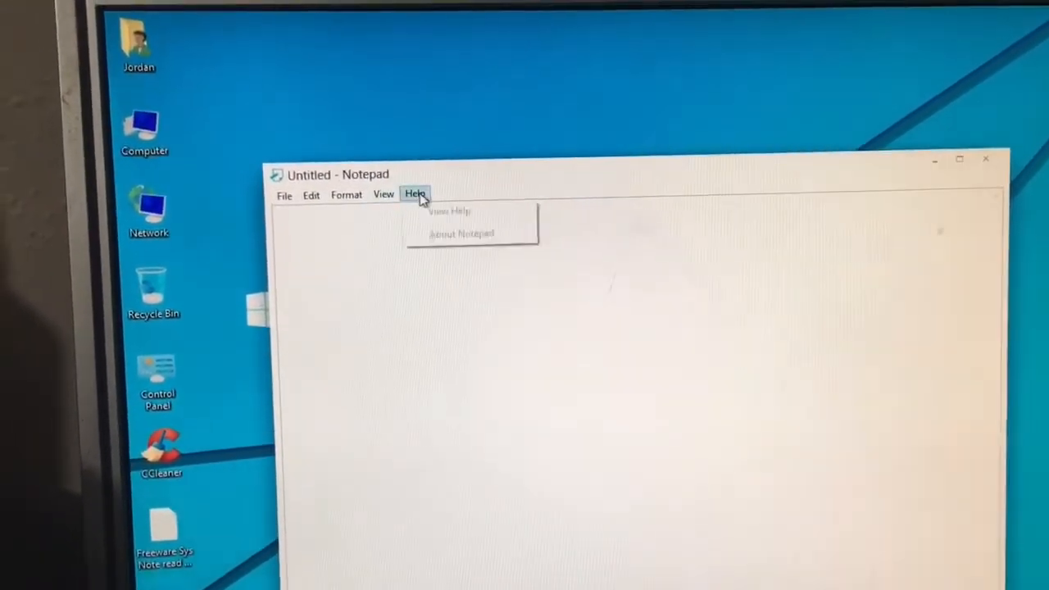
{"action": "left_click", "coordinate": [461, 233]}
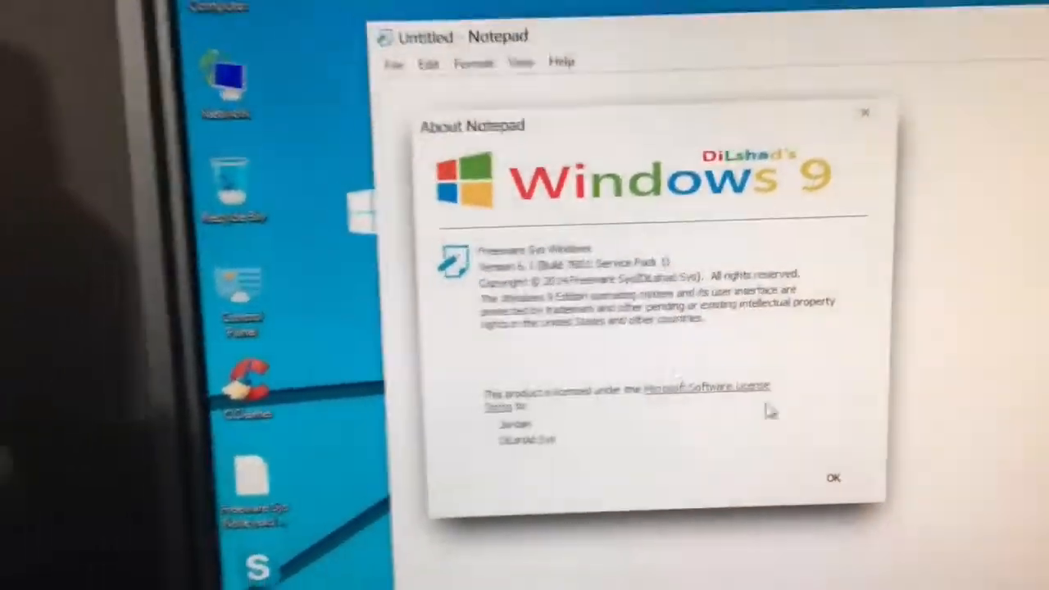
{"action": "left_click", "coordinate": [833, 478]}
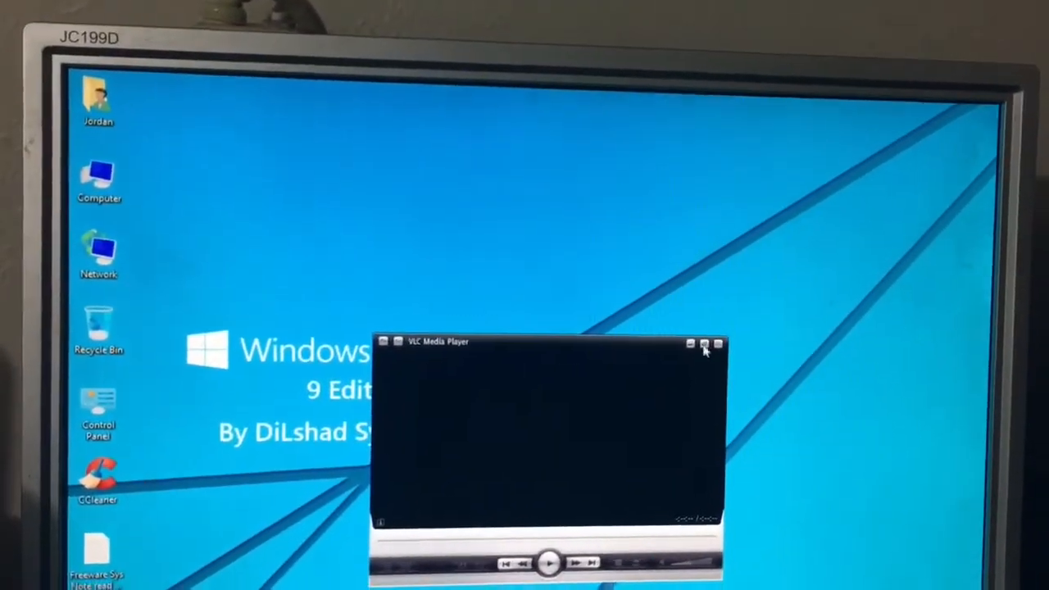
Close the empty VLC Media Player window
{"action": "left_click", "coordinate": [690, 344]}
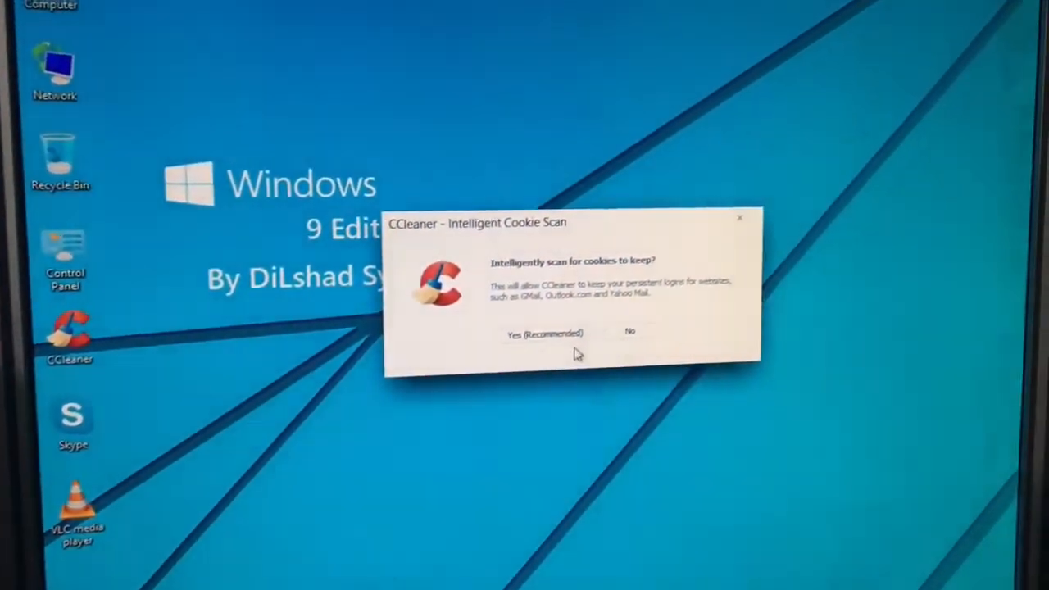
{"action": "left_click", "coordinate": [543, 334]}
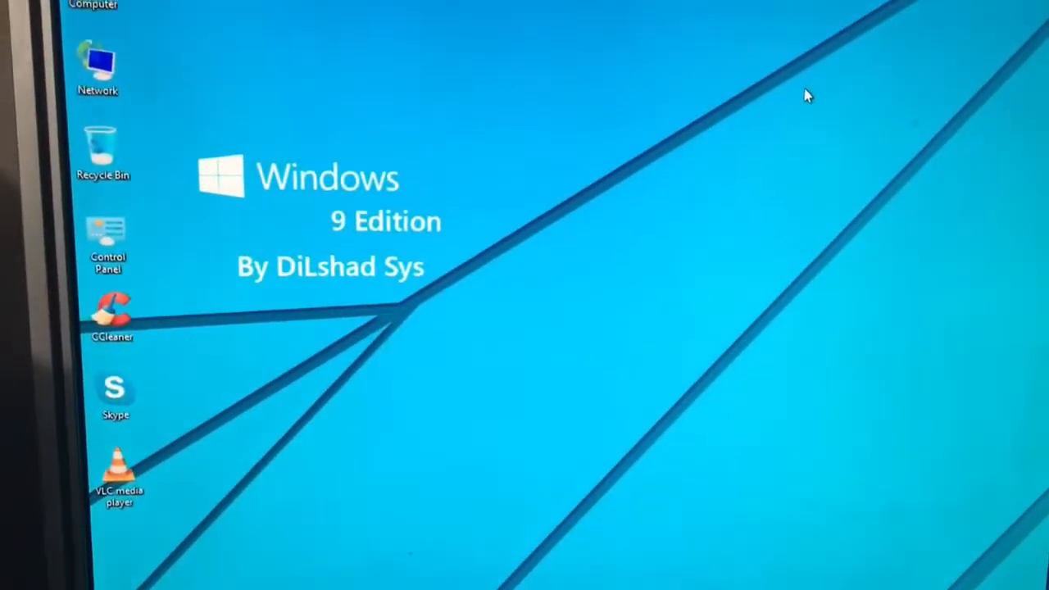
{"action": "right_click", "coordinate": [516, 229]}
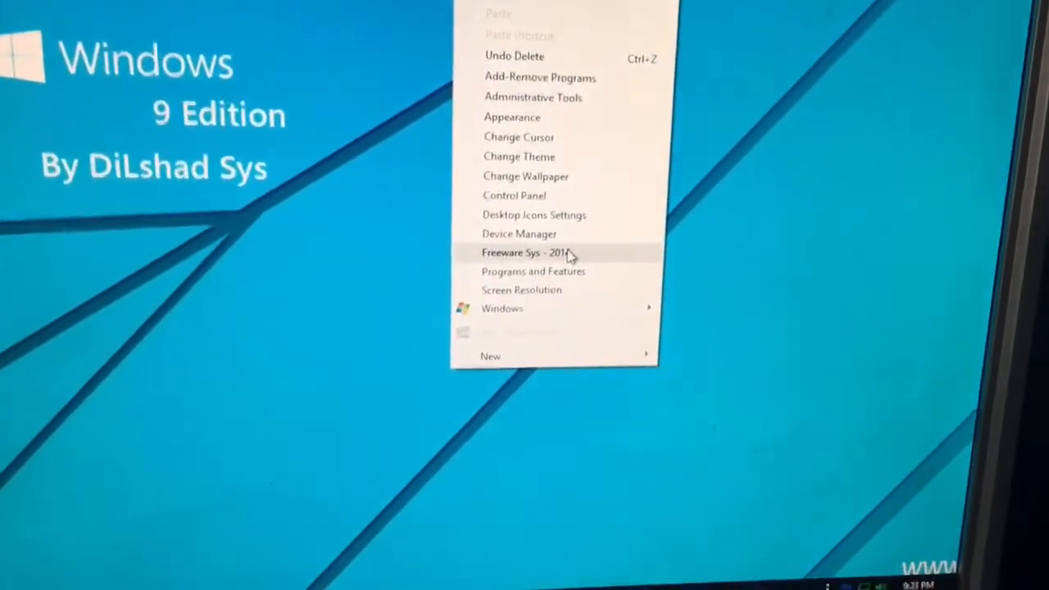
{"action": "left_click", "coordinate": [525, 252]}
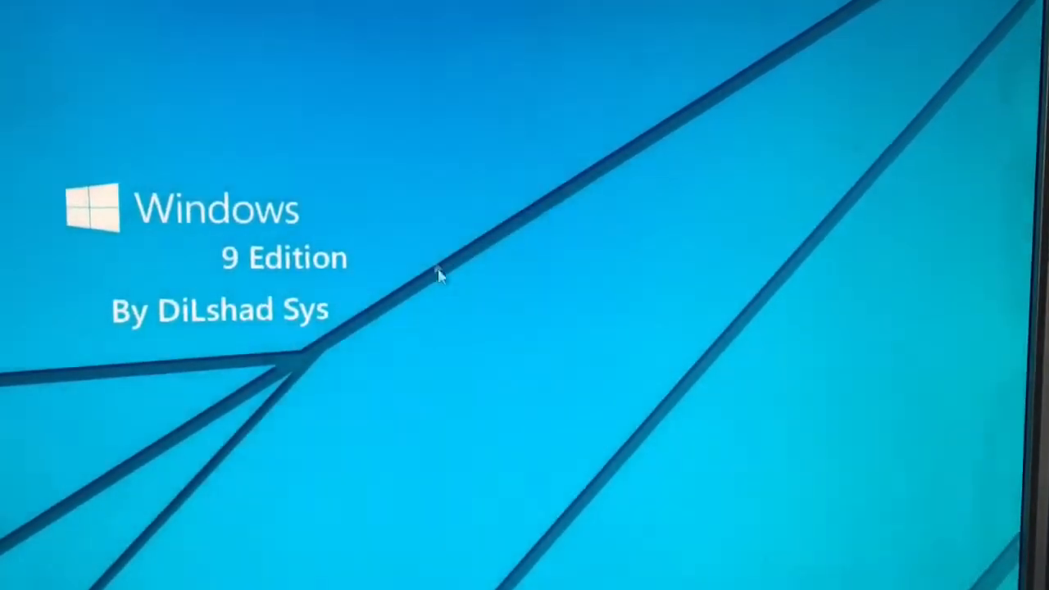
{"action": "right_click", "coordinate": [438, 275]}
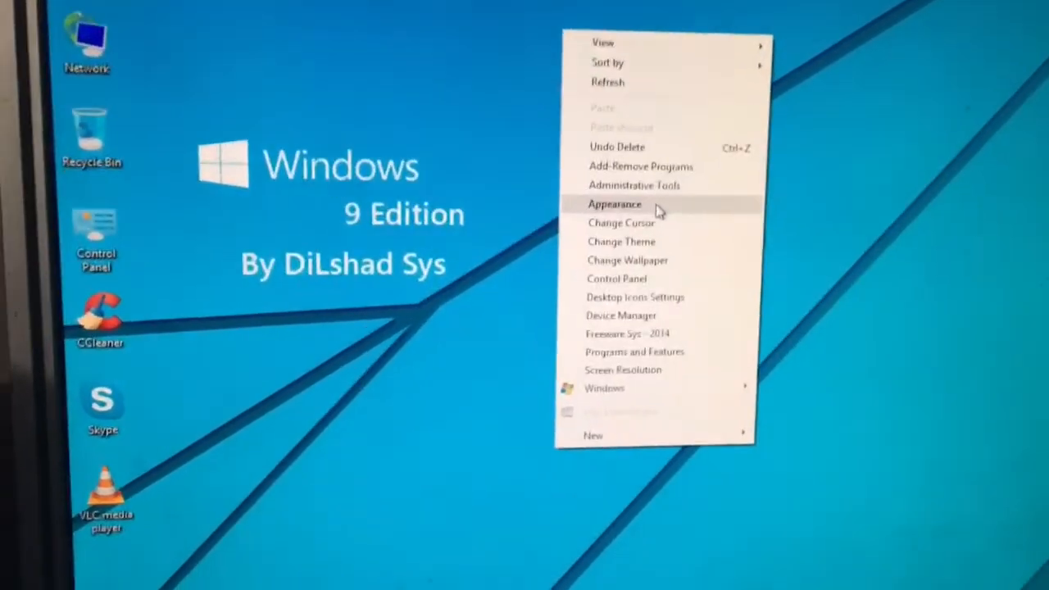
{"action": "left_click", "coordinate": [614, 205]}
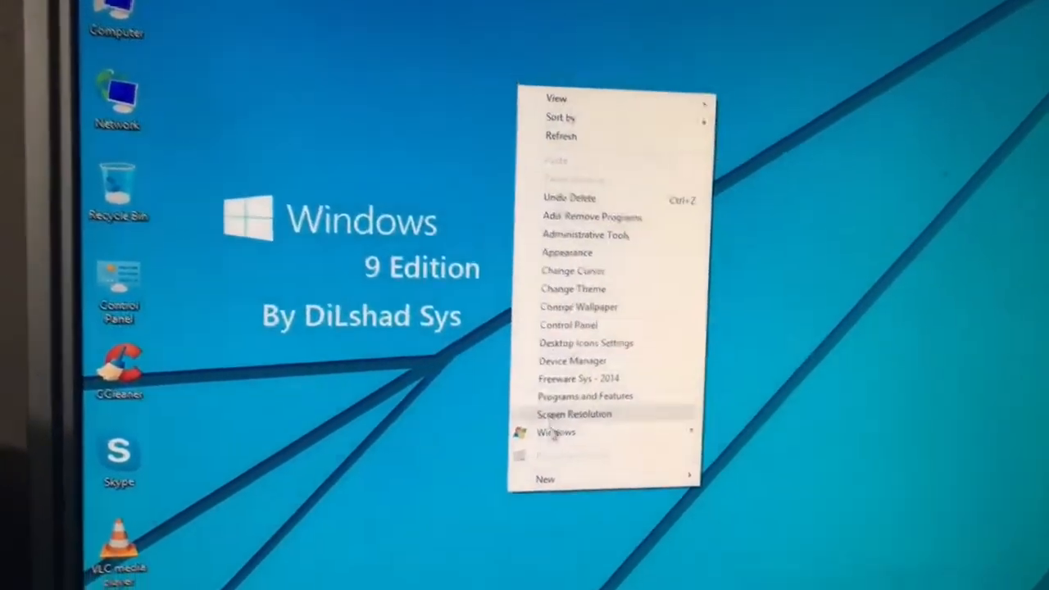
{"action": "mouse_move", "coordinate": [555, 432]}
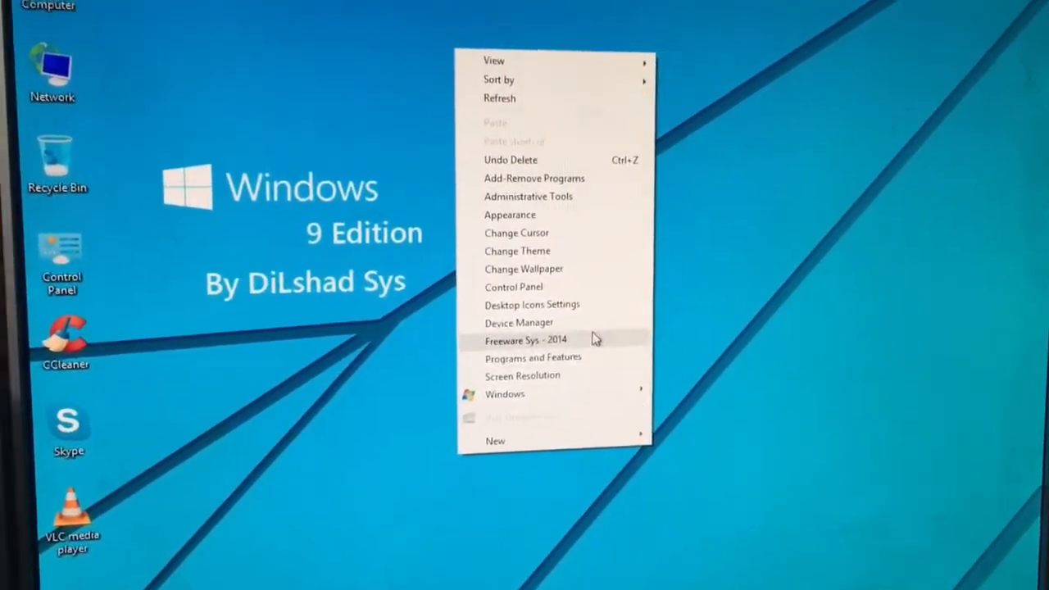
{"action": "left_click", "coordinate": [523, 269]}
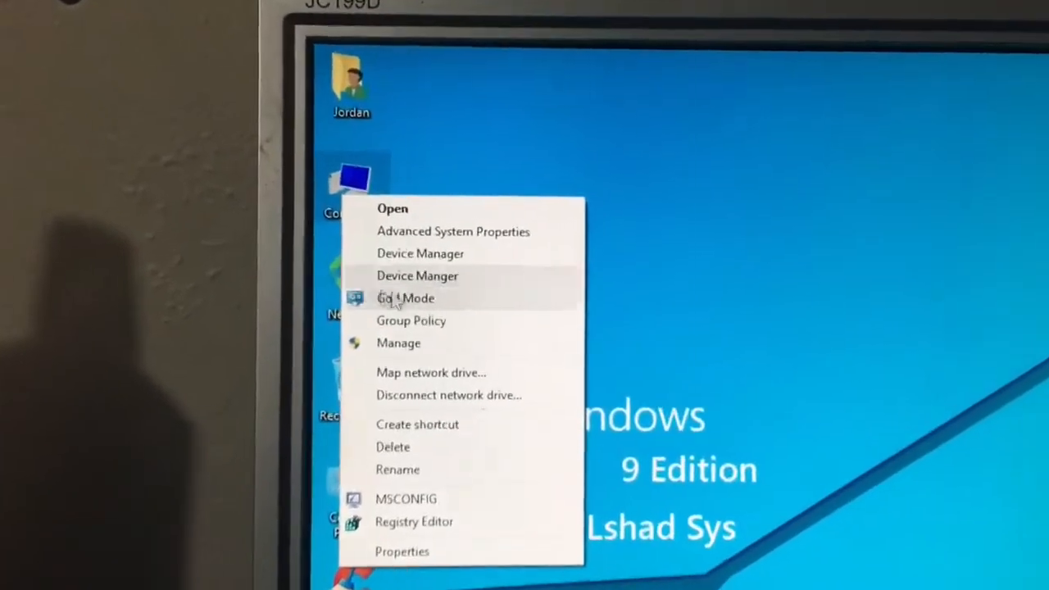
{"action": "mouse_move", "coordinate": [463, 349]}
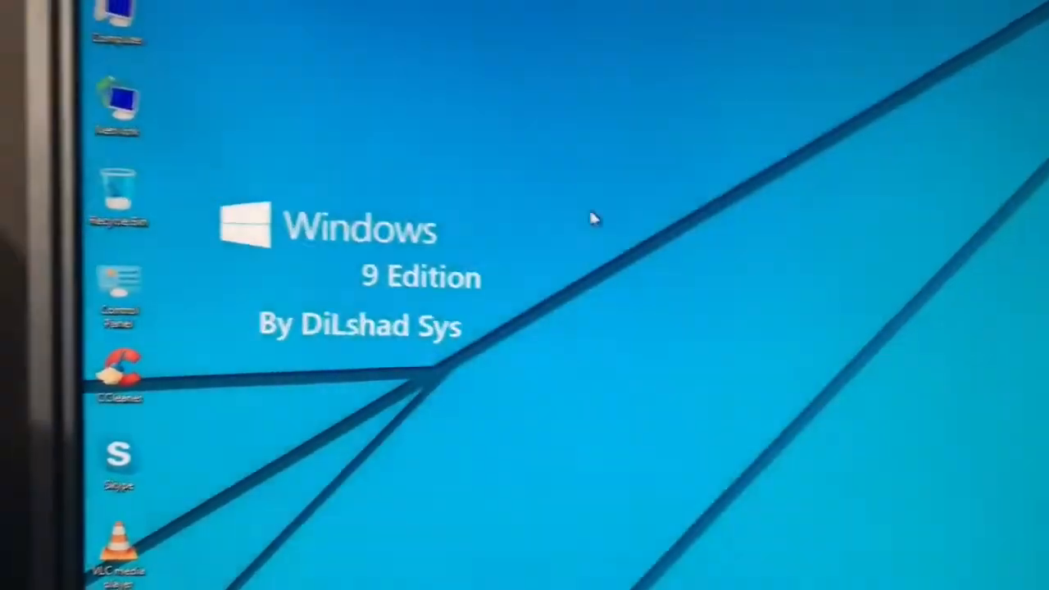
{"action": "left_click", "coordinate": [115, 582]}
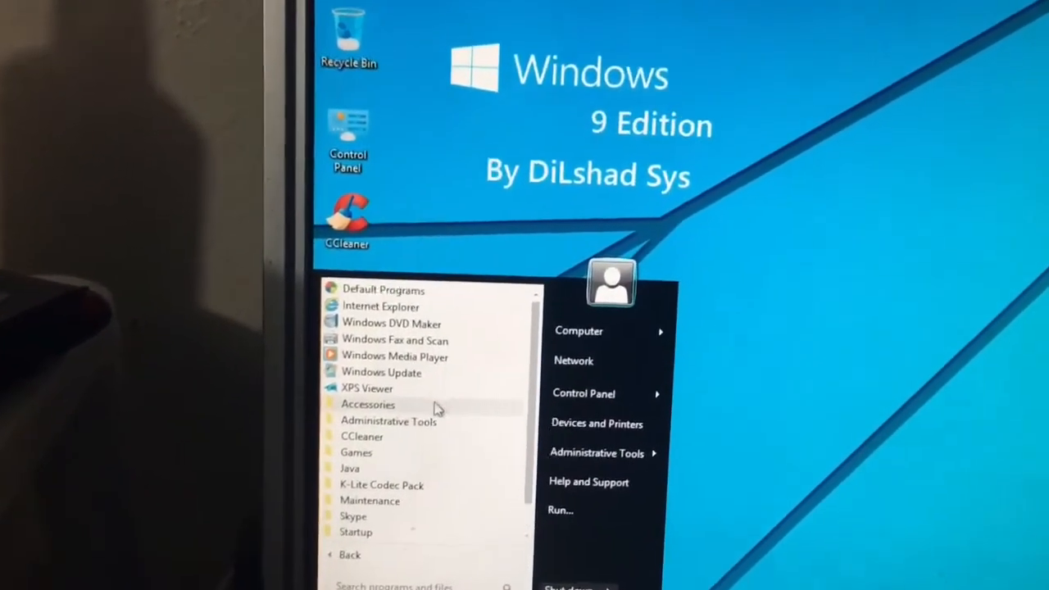
Open Task Manager's Applications tab, showing Windows Update running among 51 processes
{"action": "left_click", "coordinate": [367, 404]}
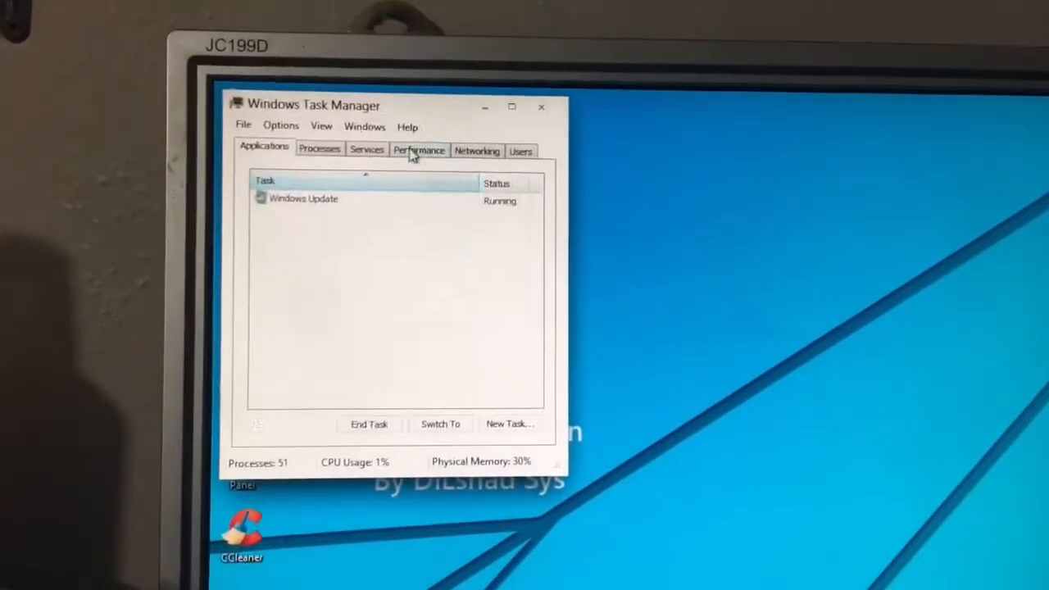
Close Task Manager, view Computer's System properties, and list Start > All Programs > Accessories
{"action": "left_click", "coordinate": [419, 150]}
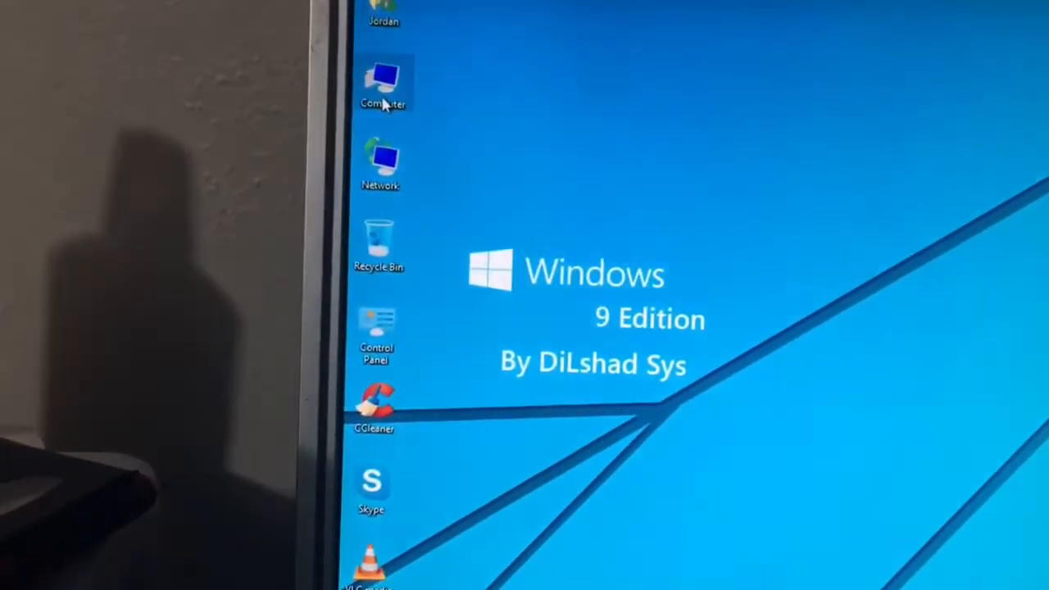
{"action": "double_click", "coordinate": [383, 82]}
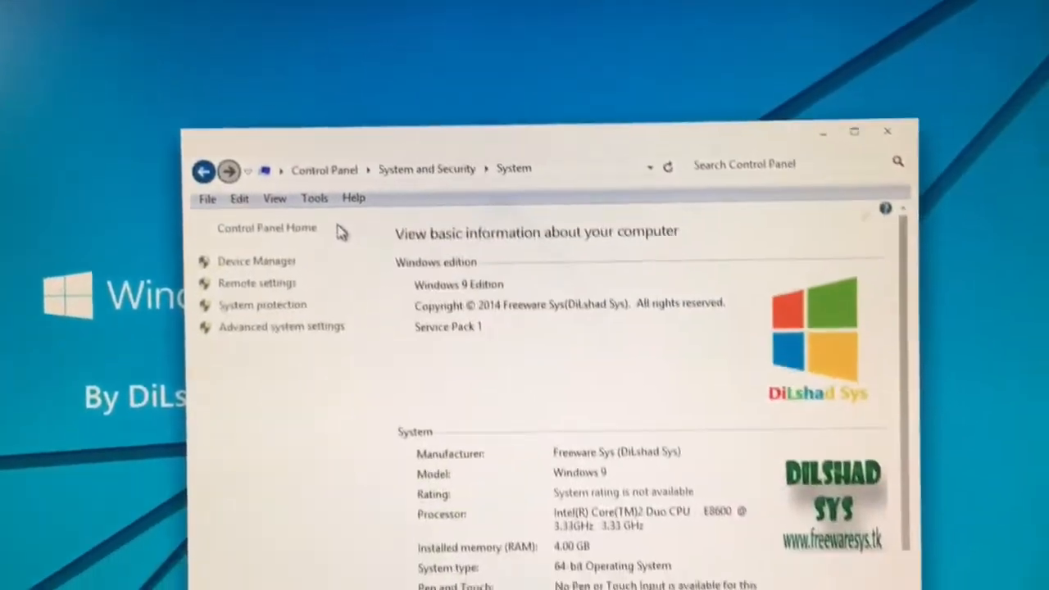
{"action": "scroll", "scroll_direction": "down", "scroll_amount": 3}
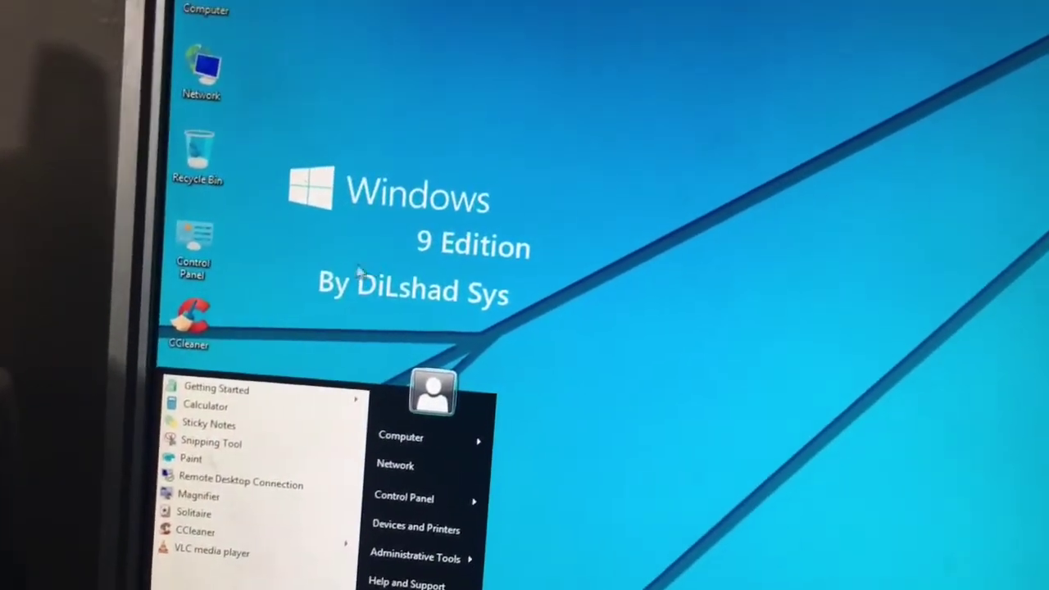
Review the user account and Personalization settings, then open Local Disk (C:) contents
{"action": "left_click", "coordinate": [432, 392]}
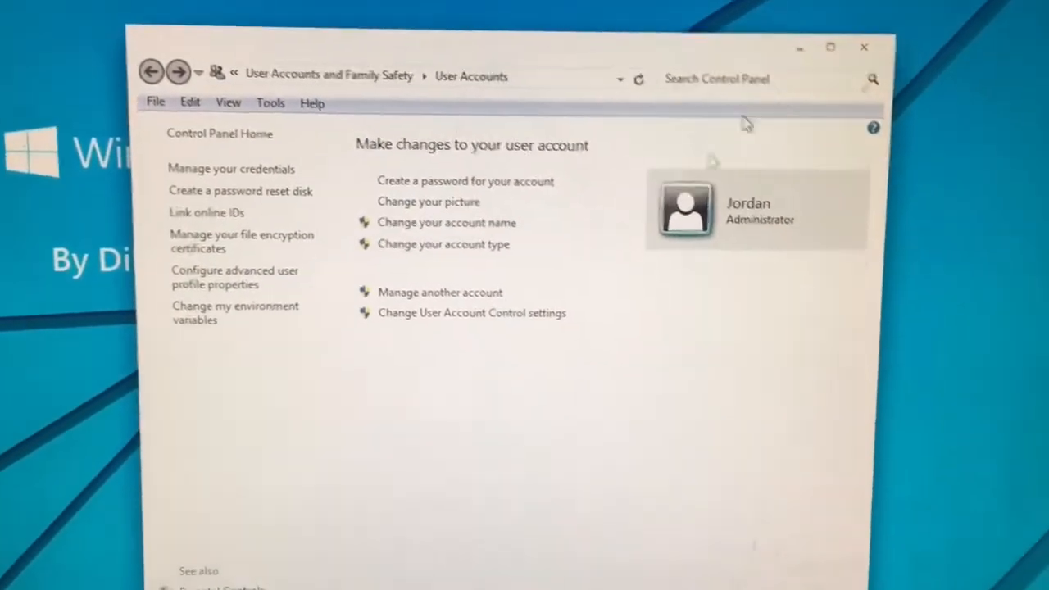
{"action": "left_click", "coordinate": [864, 46]}
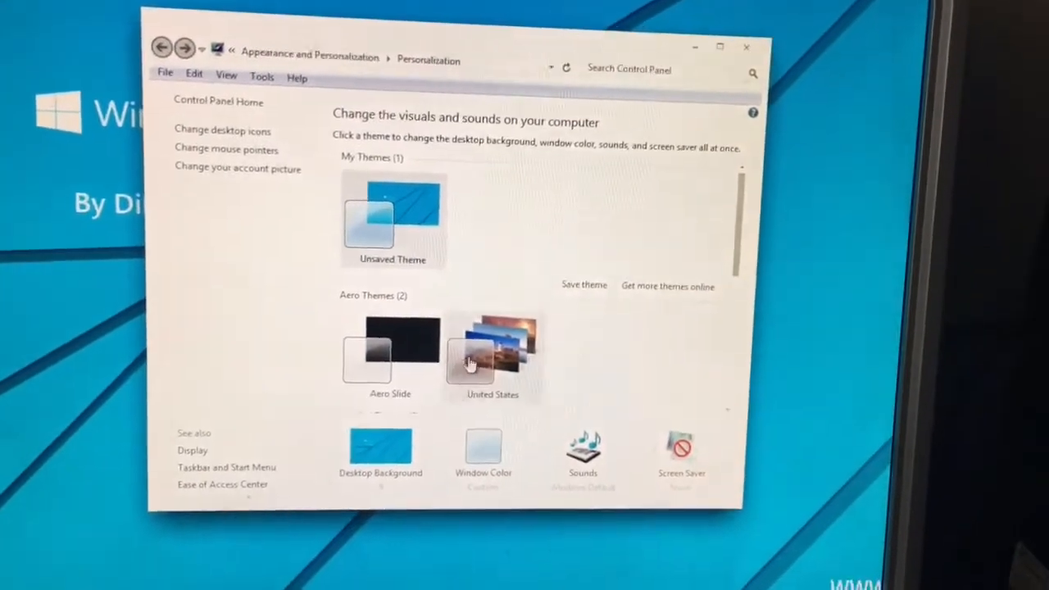
{"action": "left_click", "coordinate": [381, 446]}
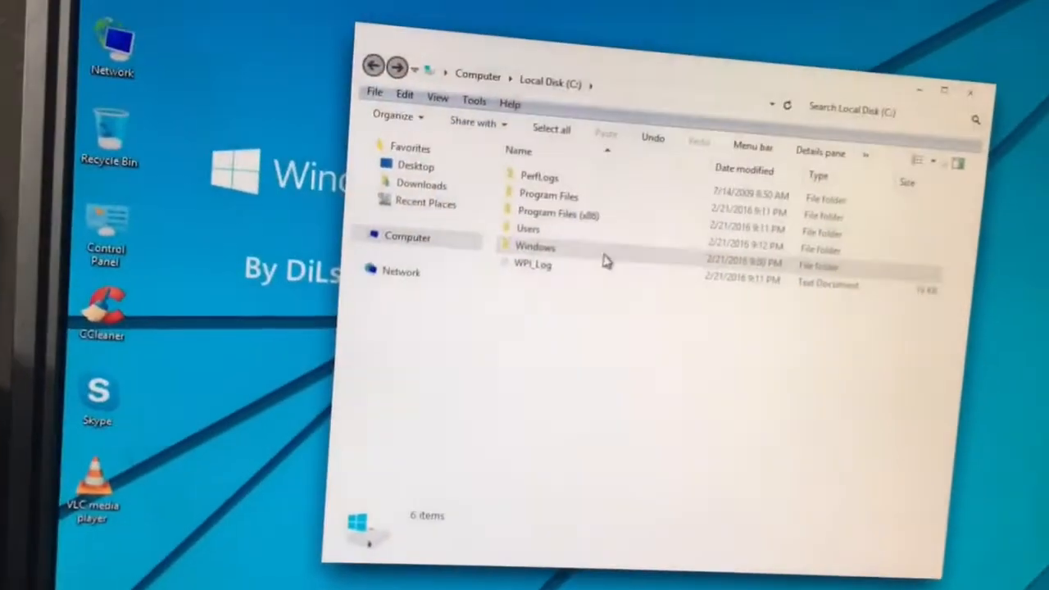
Browse the Windows\Media\Garden sounds and Windows\Web\Wallpaper thumbnails, then close Explorer
{"action": "double_click", "coordinate": [535, 247]}
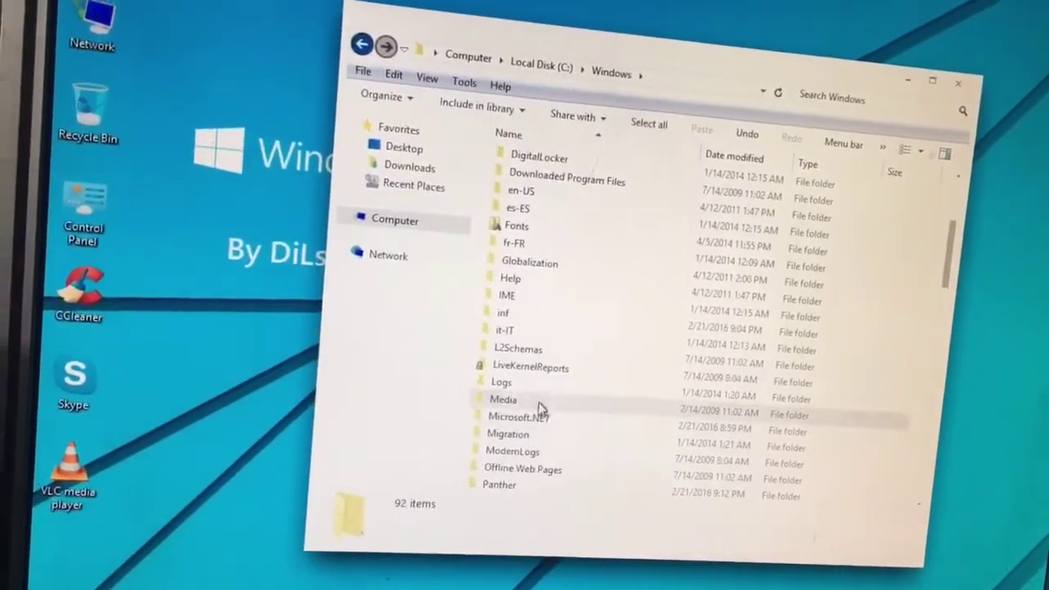
{"action": "double_click", "coordinate": [504, 399]}
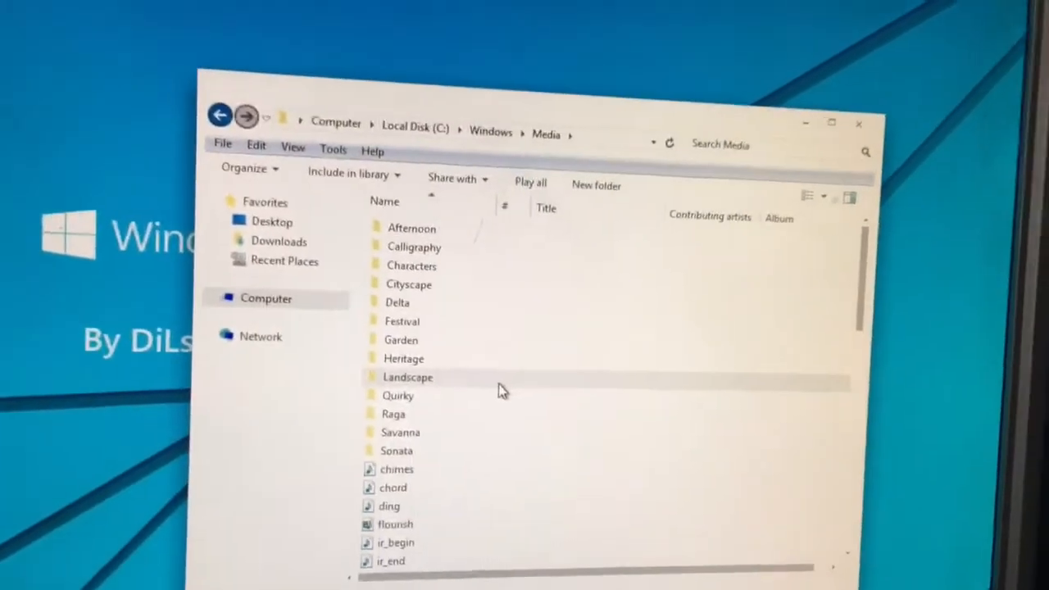
{"action": "double_click", "coordinate": [400, 339]}
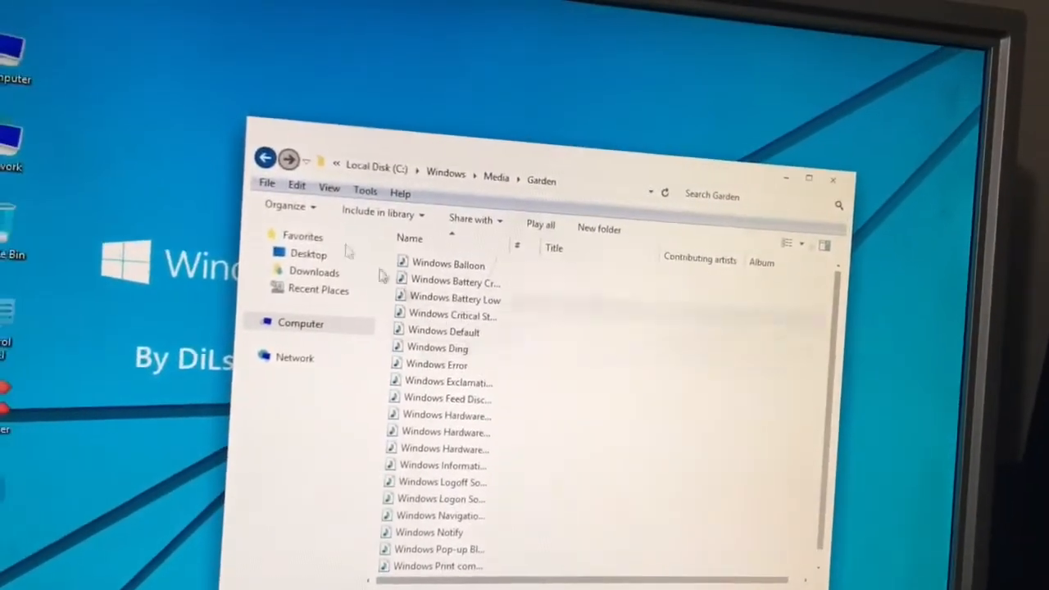
{"action": "left_click", "coordinate": [265, 158]}
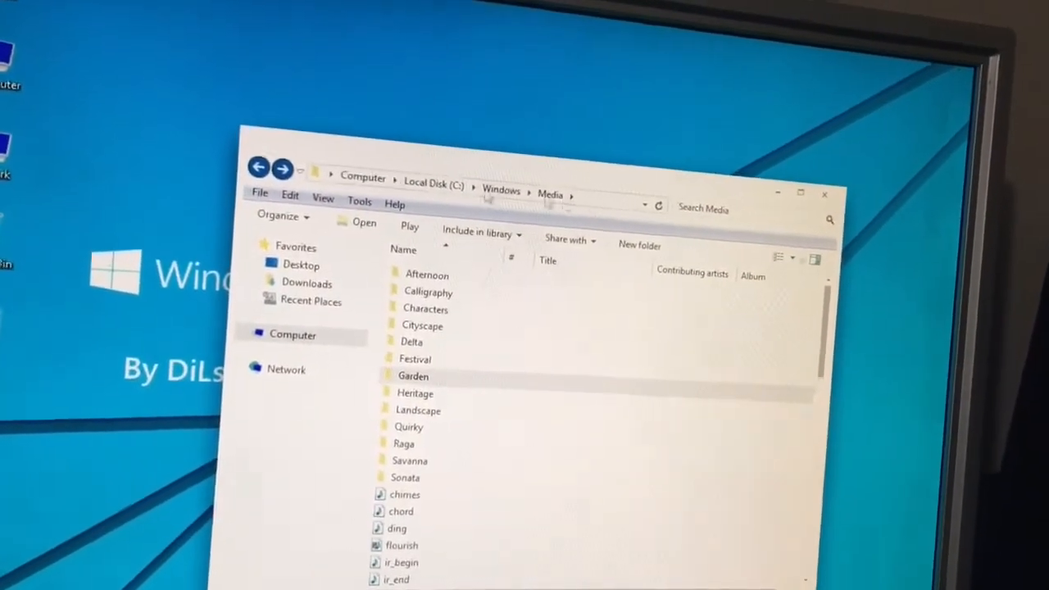
{"action": "left_click", "coordinate": [258, 167]}
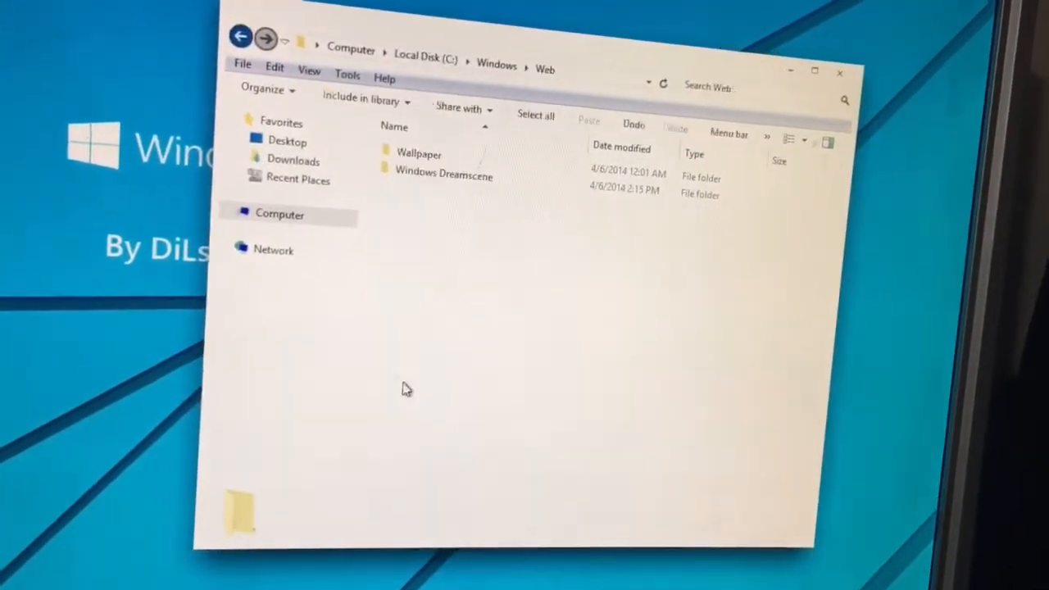
{"action": "double_click", "coordinate": [419, 154]}
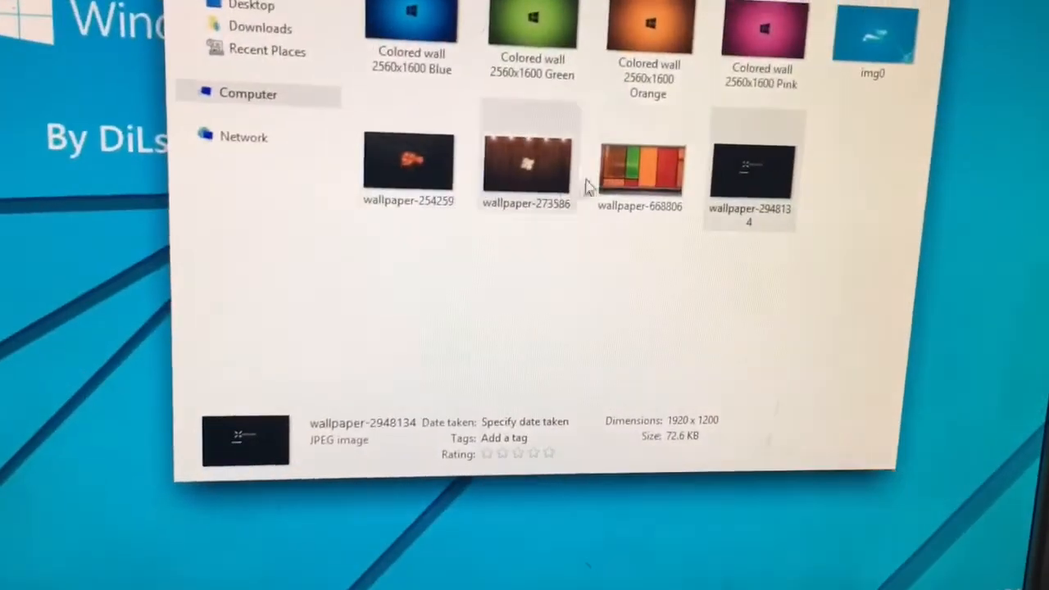
{"action": "double_click", "coordinate": [641, 170]}
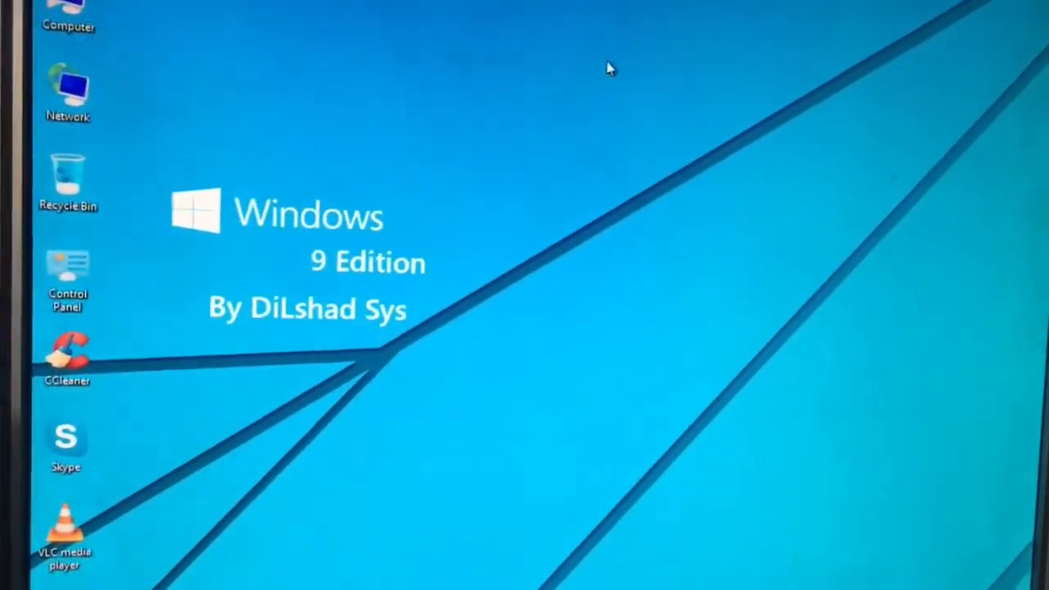
Launch Windows Update from the desktop context menu and start checking for updates
{"action": "right_click", "coordinate": [611, 68]}
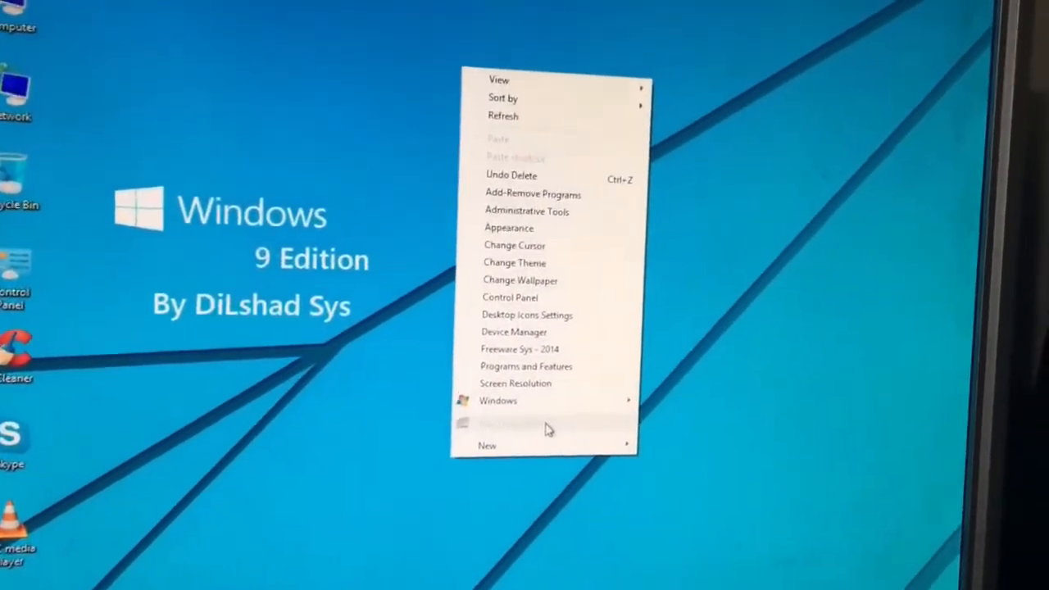
{"action": "left_click", "coordinate": [668, 268]}
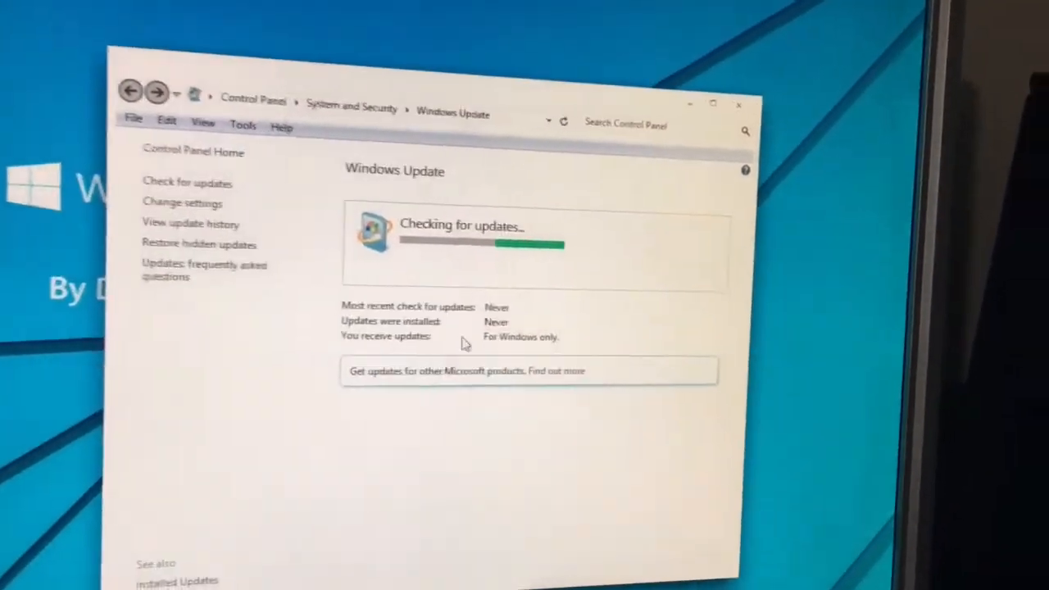
{"action": "left_click", "coordinate": [739, 105]}
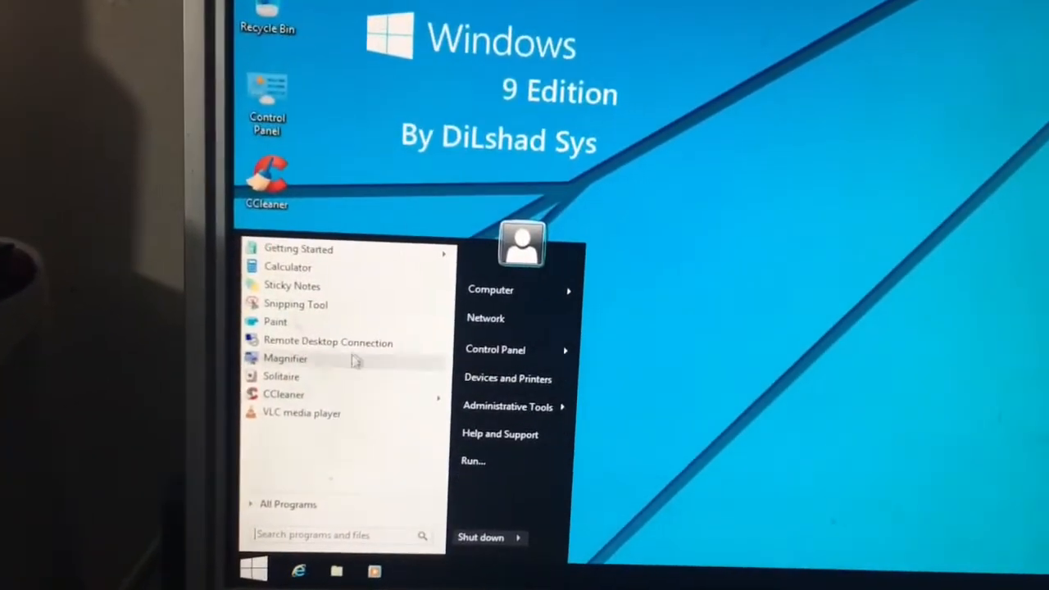
Open the Taskbar and Start Menu Properties dialog on its taskbar appearance options
{"action": "left_click", "coordinate": [281, 375]}
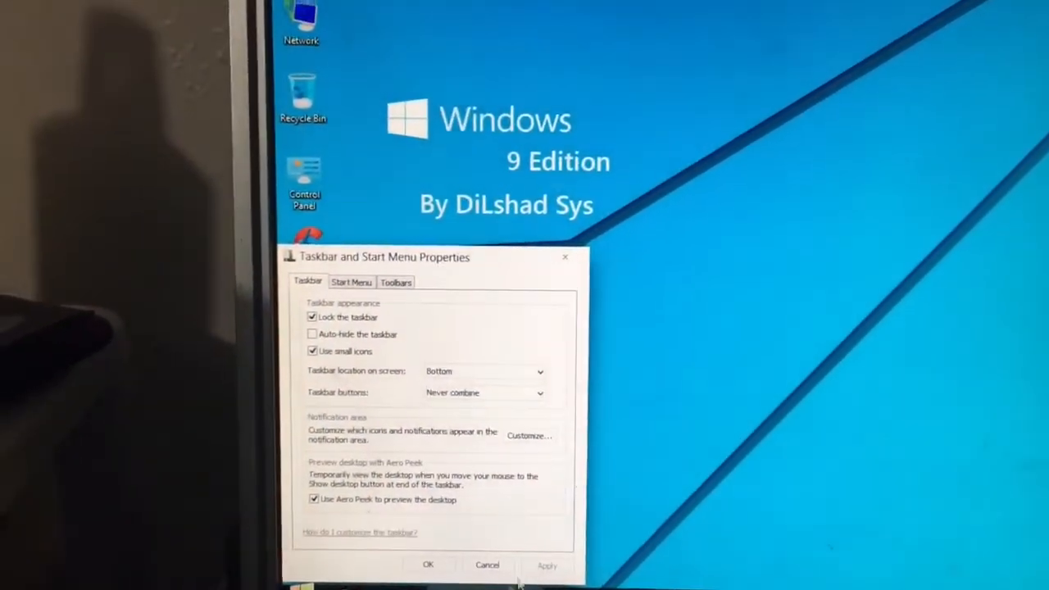
Uncheck 'Use small icons' on the Taskbar tab and confirm with OK
{"action": "left_click", "coordinate": [428, 564]}
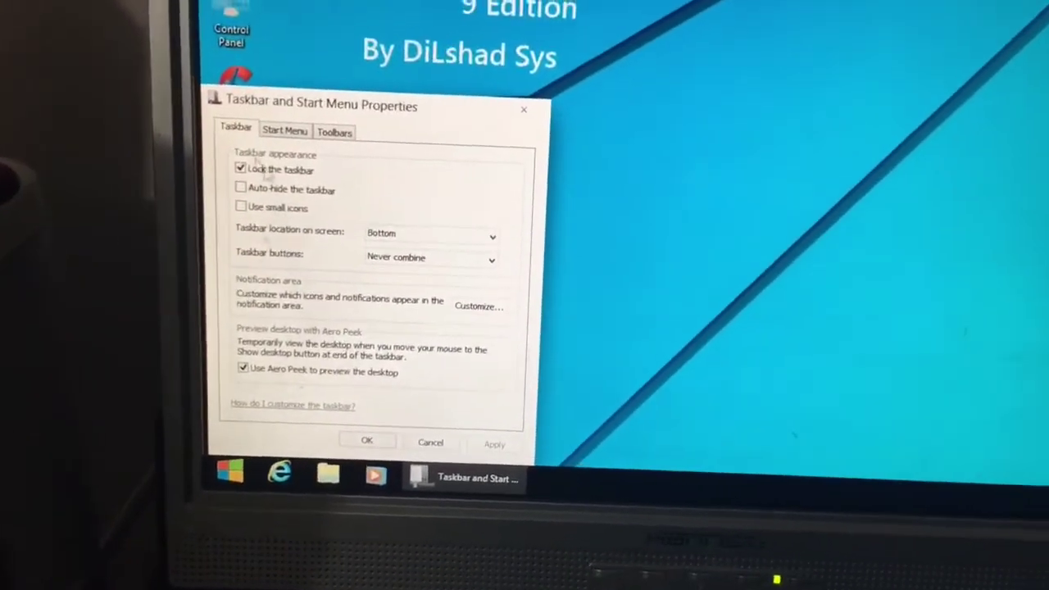
{"action": "left_click", "coordinate": [335, 132]}
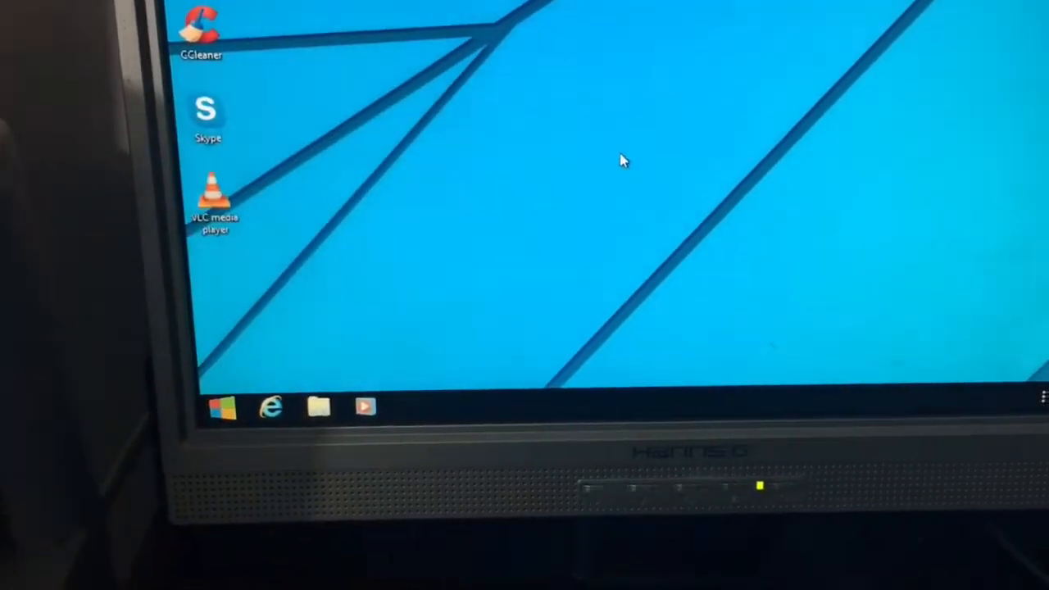
Run winver from Start > Run to view About Windows, then close it
{"action": "left_click", "coordinate": [223, 407]}
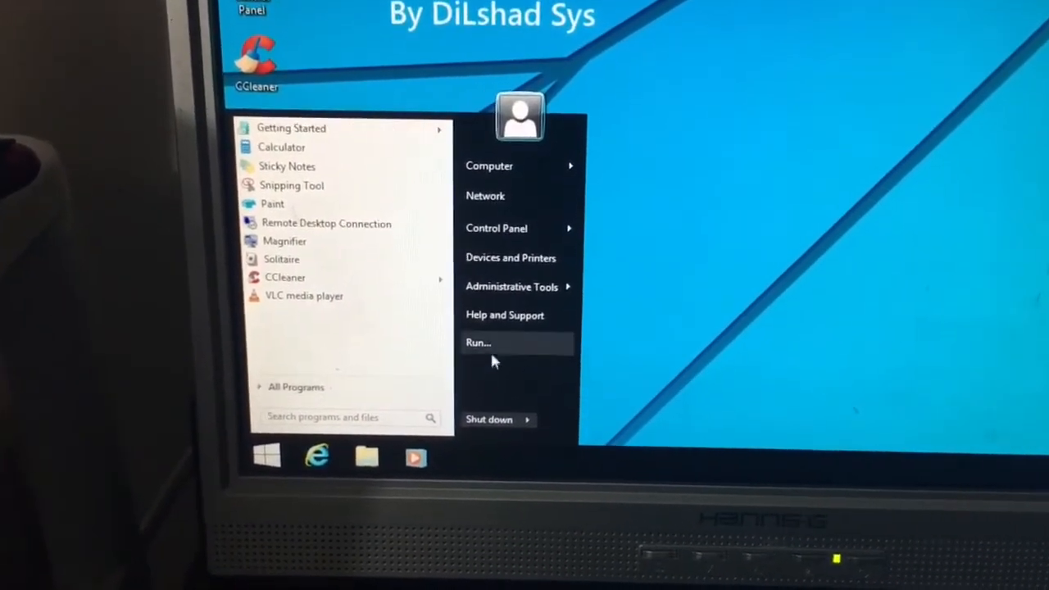
{"action": "left_click", "coordinate": [478, 343]}
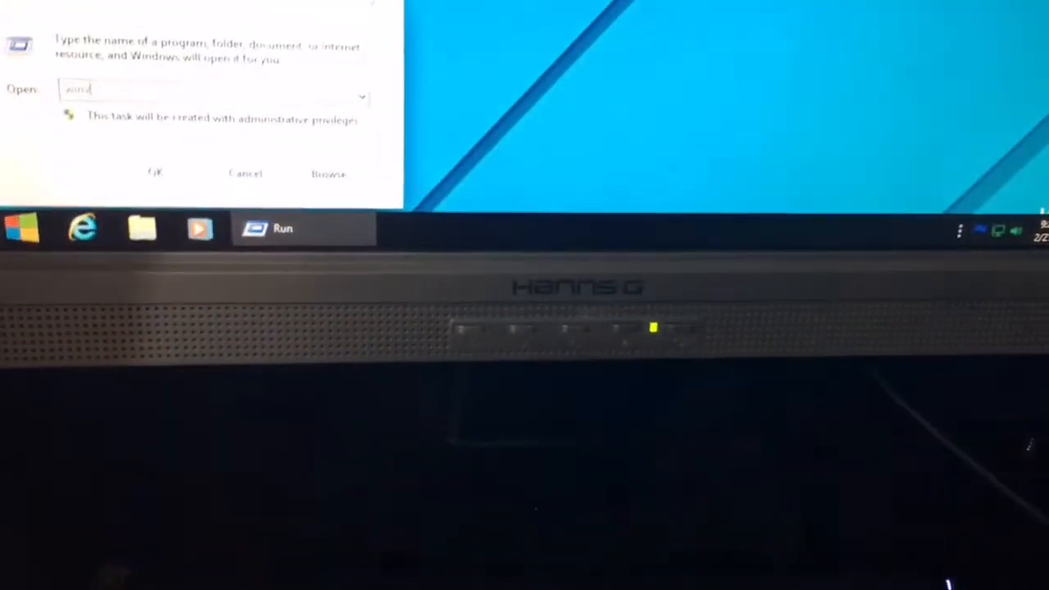
{"action": "left_click", "coordinate": [155, 172]}
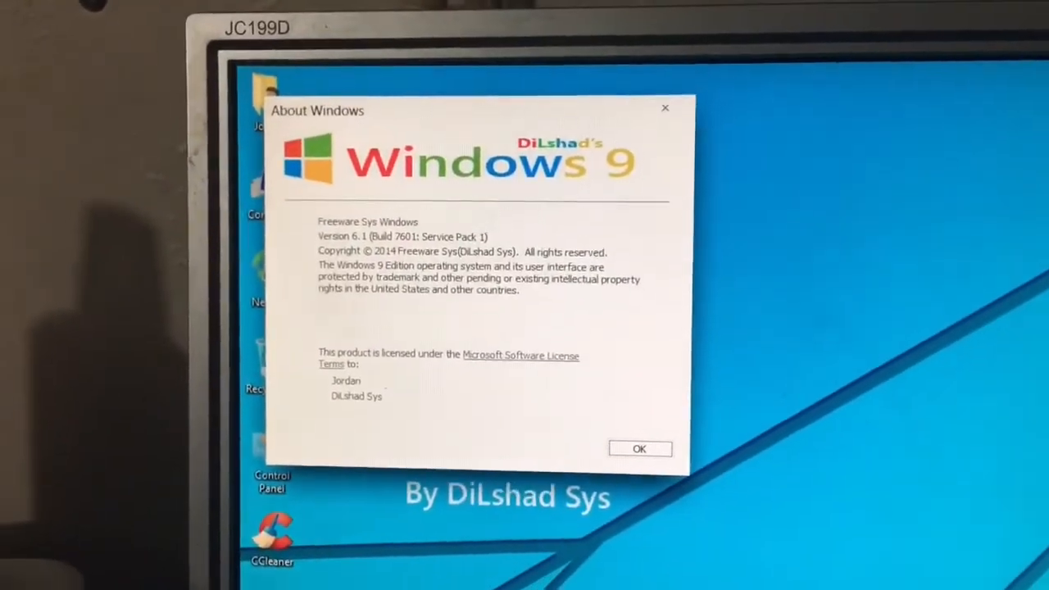
{"action": "left_click", "coordinate": [639, 448]}
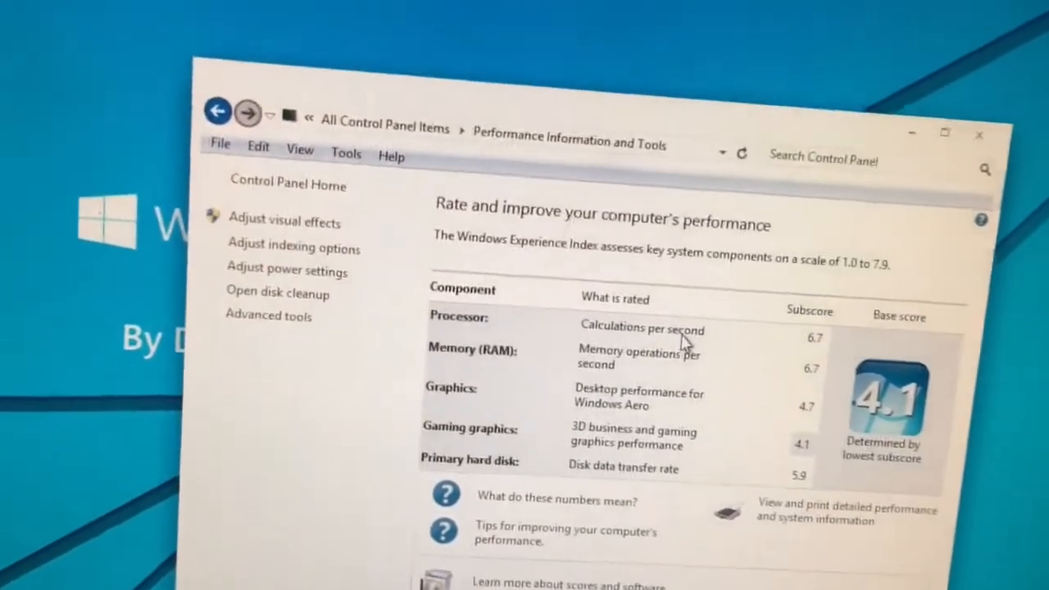
{"action": "scroll", "scroll_direction": "down", "scroll_amount": 3}
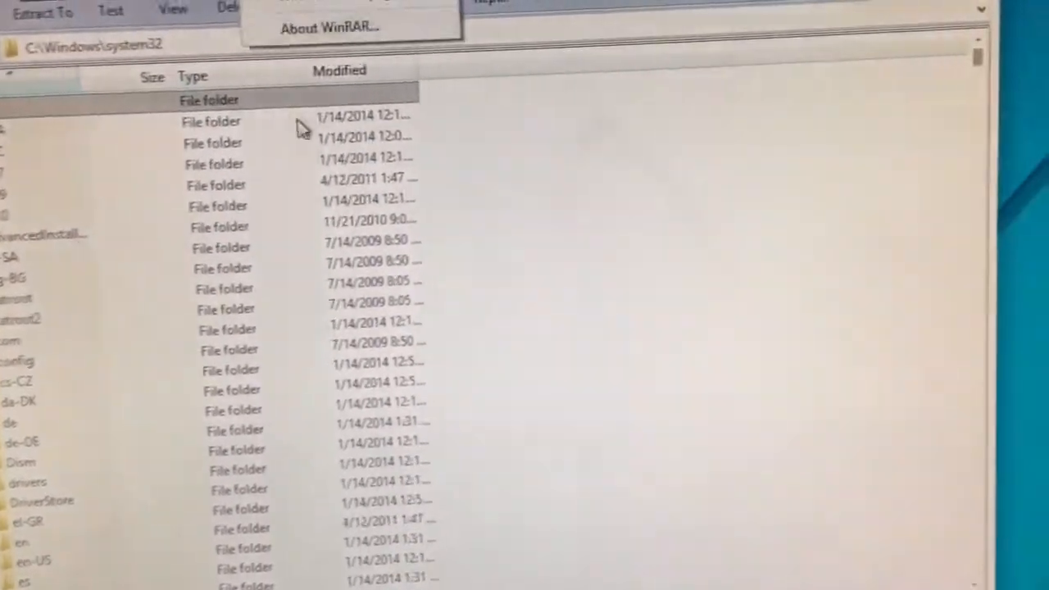
View About WinRAR showing version 3.92, dismiss it, and close WinRAR
{"action": "left_click", "coordinate": [328, 27]}
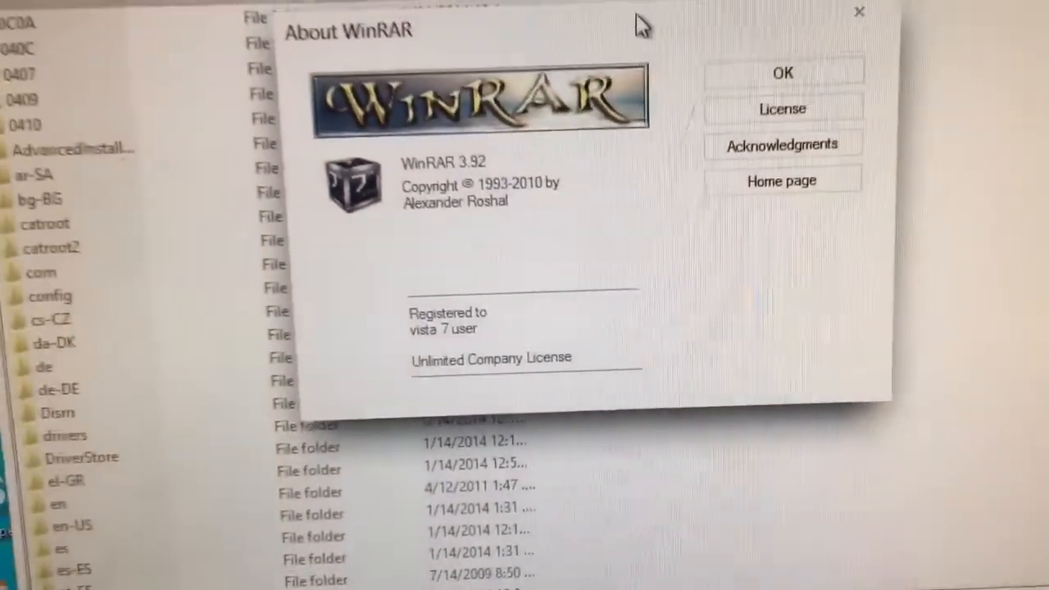
{"action": "left_click", "coordinate": [782, 72]}
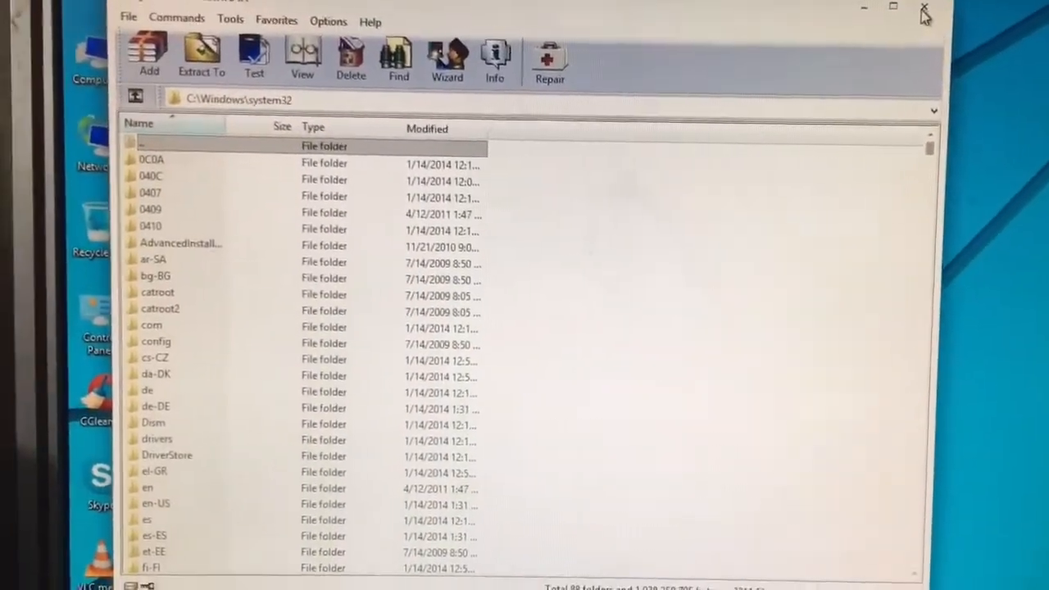
{"action": "left_click", "coordinate": [925, 9]}
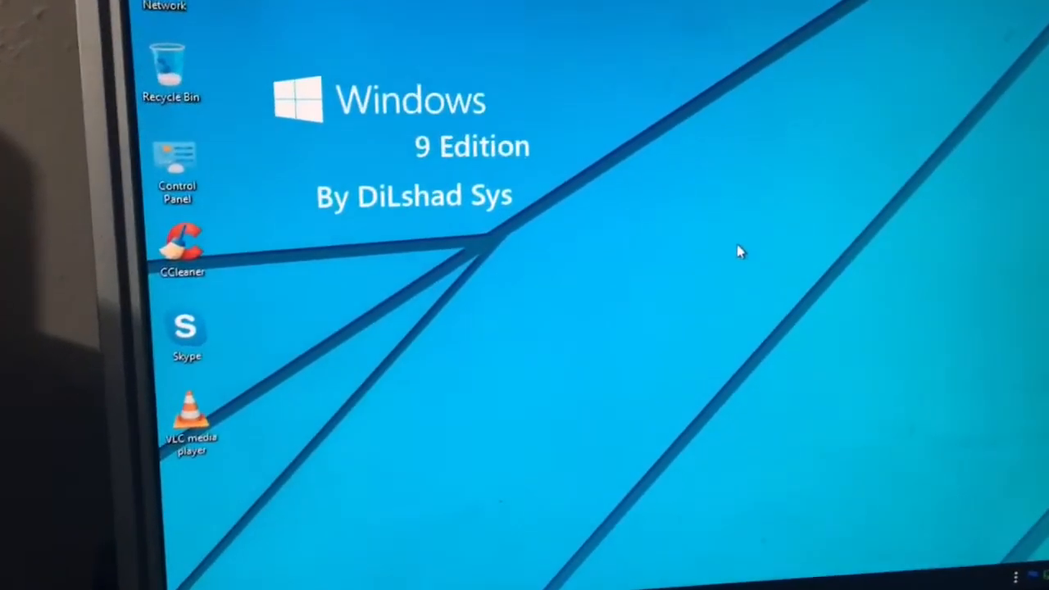
Save the Windows 9 wallpaper as the desktop background, then restart the computer
{"action": "right_click", "coordinate": [738, 250]}
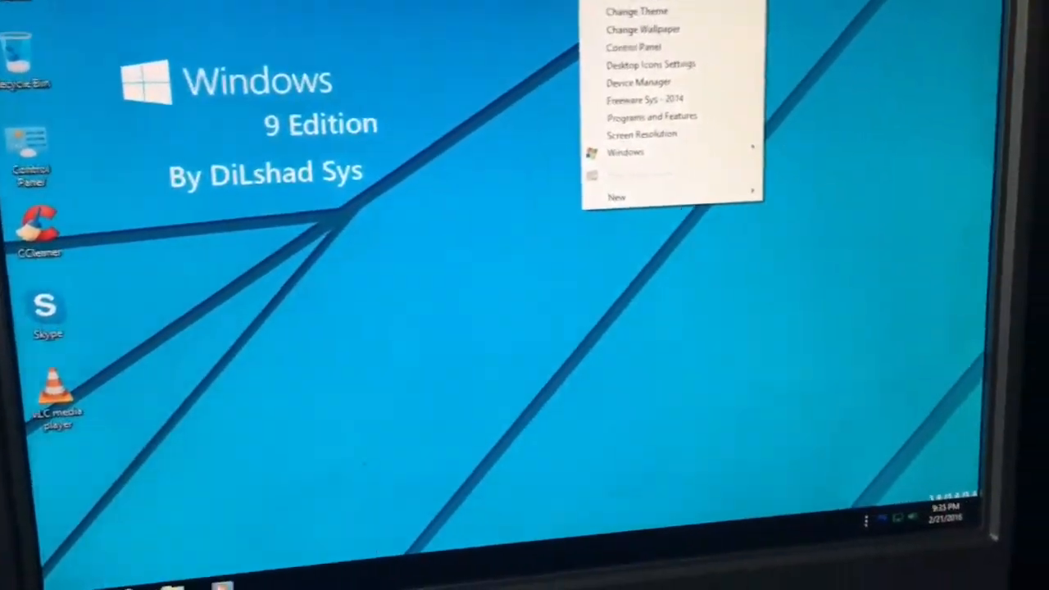
{"action": "left_click", "coordinate": [644, 29]}
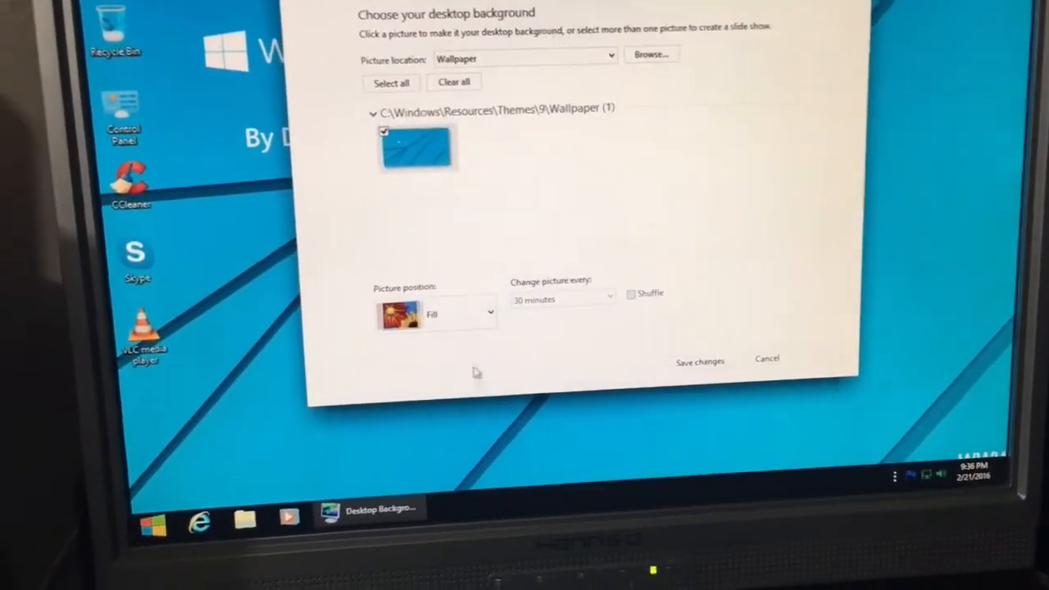
{"action": "left_click", "coordinate": [460, 313]}
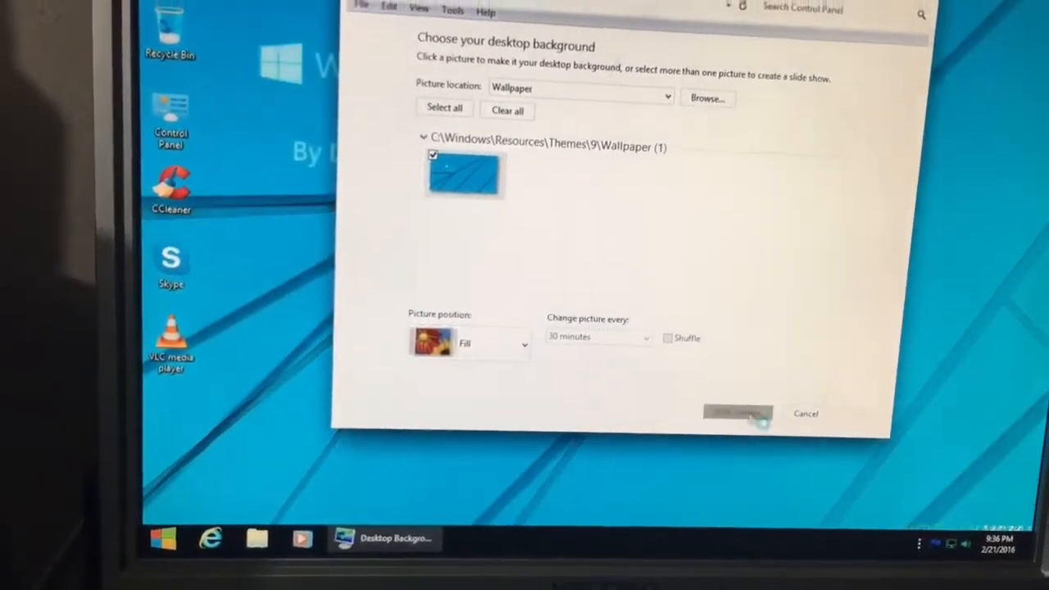
{"action": "left_click", "coordinate": [736, 413]}
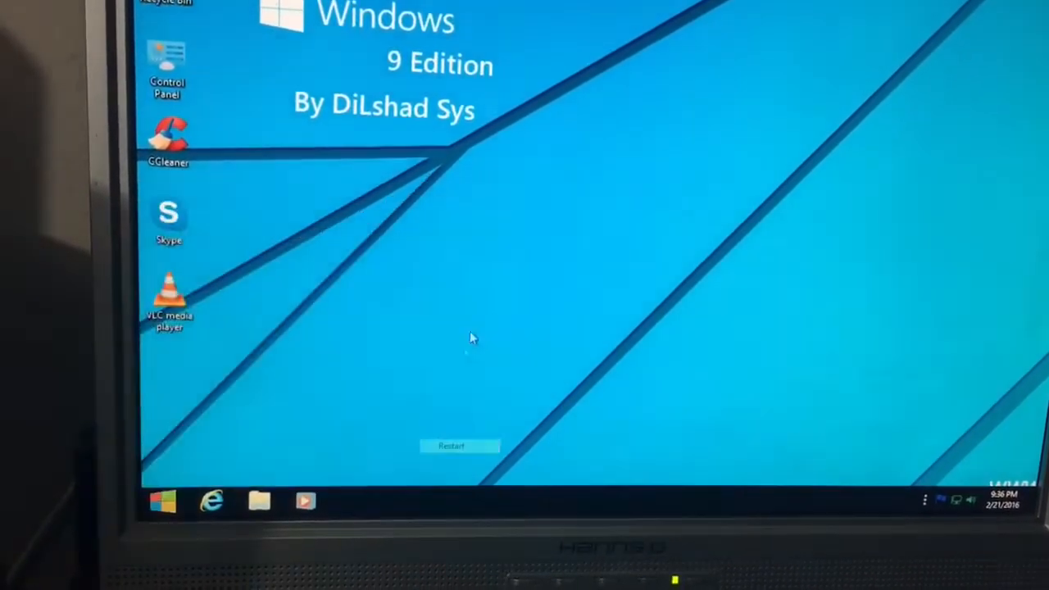
{"action": "left_click", "coordinate": [451, 445]}
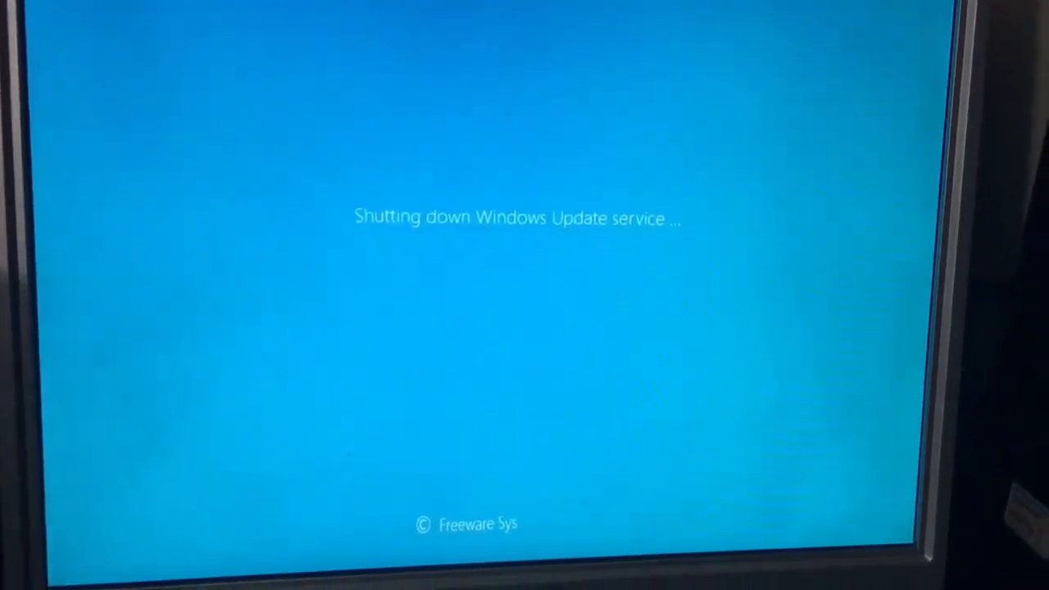